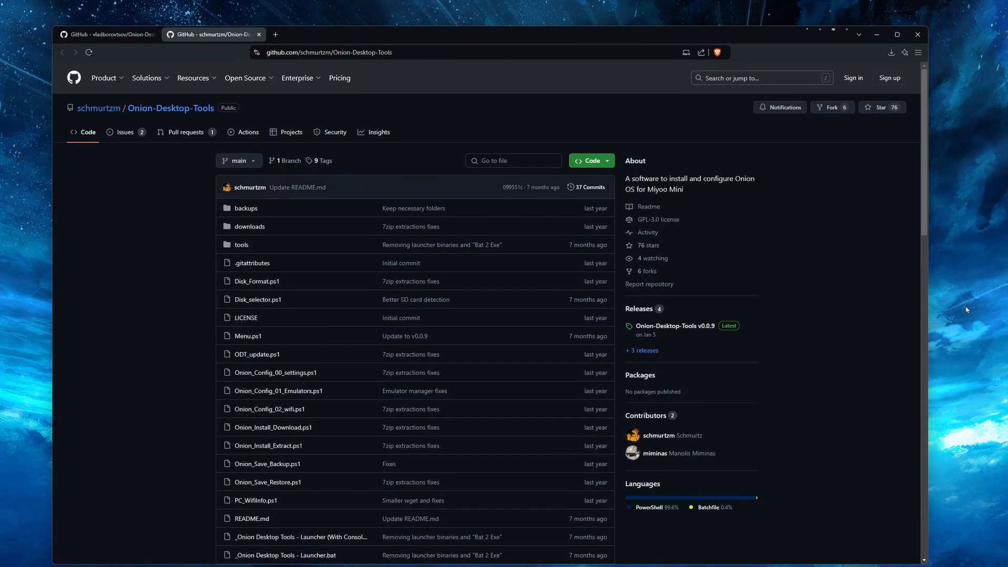
Read through the Onion-Desktop-Tools README, then bring up the repository's open issues.
{"action": "scroll", "scroll_direction": "down", "scroll_amount": 3}
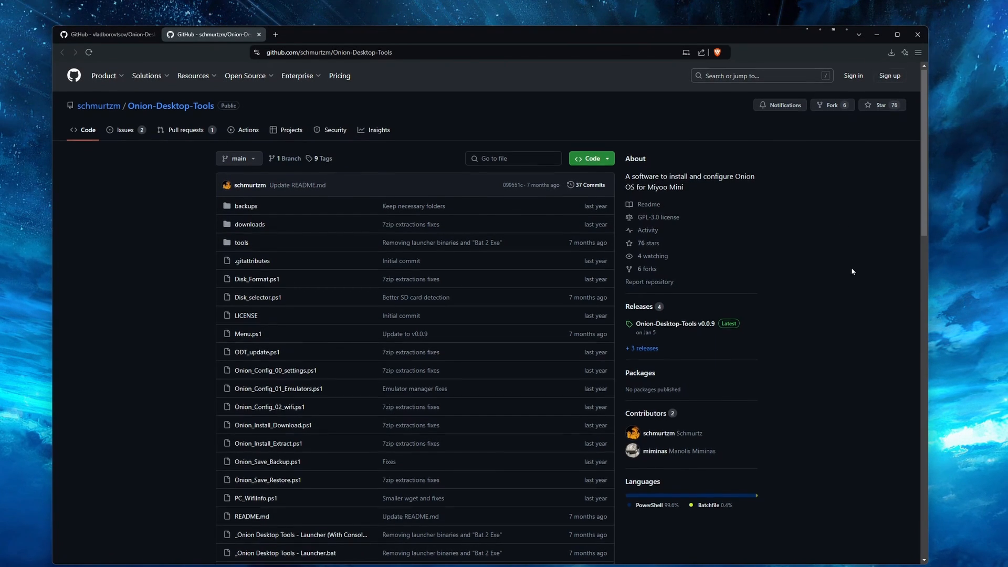
{"action": "scroll", "scroll_direction": "down", "scroll_amount": 3}
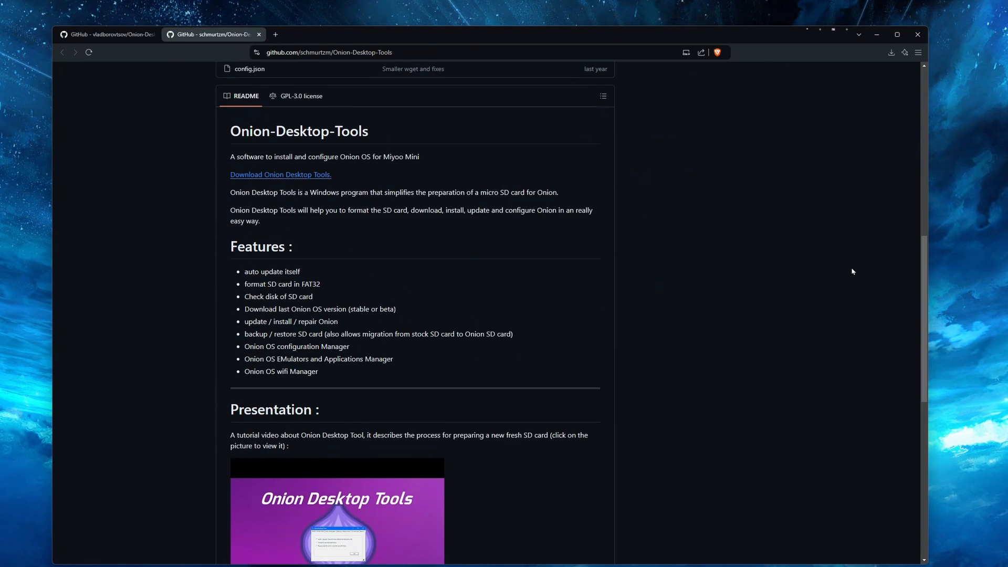
{"action": "scroll", "scroll_direction": "down", "scroll_amount": 3}
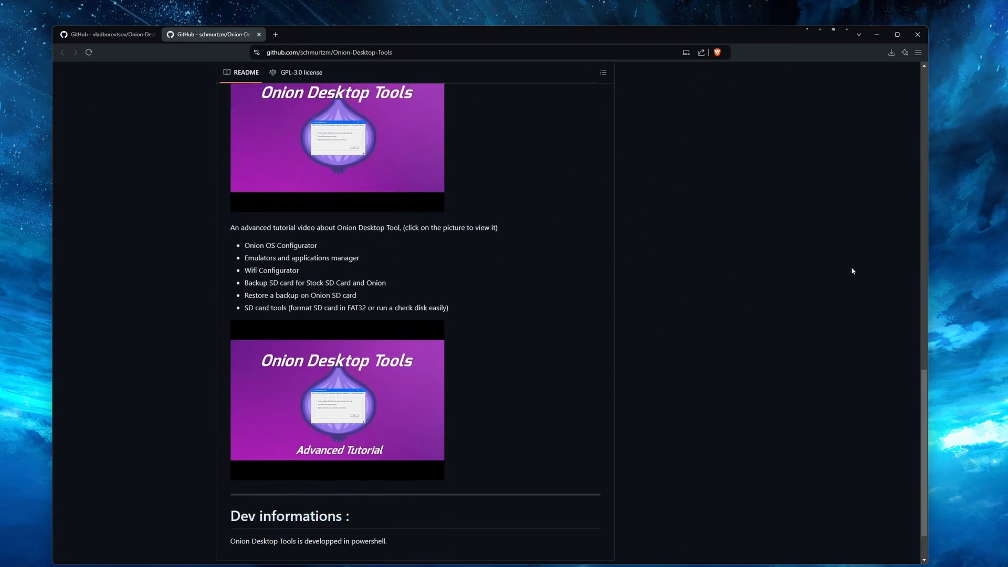
{"action": "scroll", "scroll_direction": "down", "scroll_amount": 3}
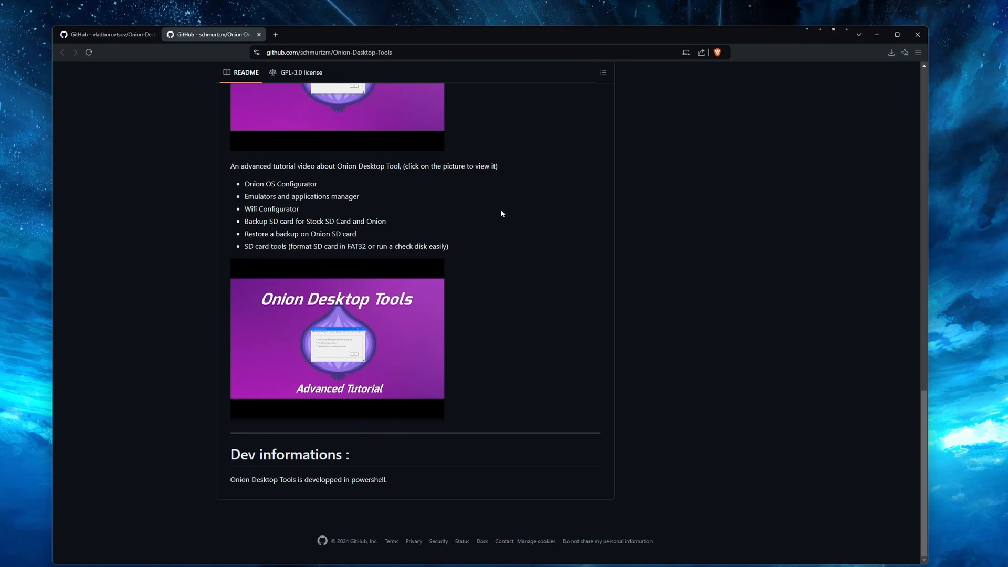
{"action": "mouse_move", "coordinate": [310, 246]}
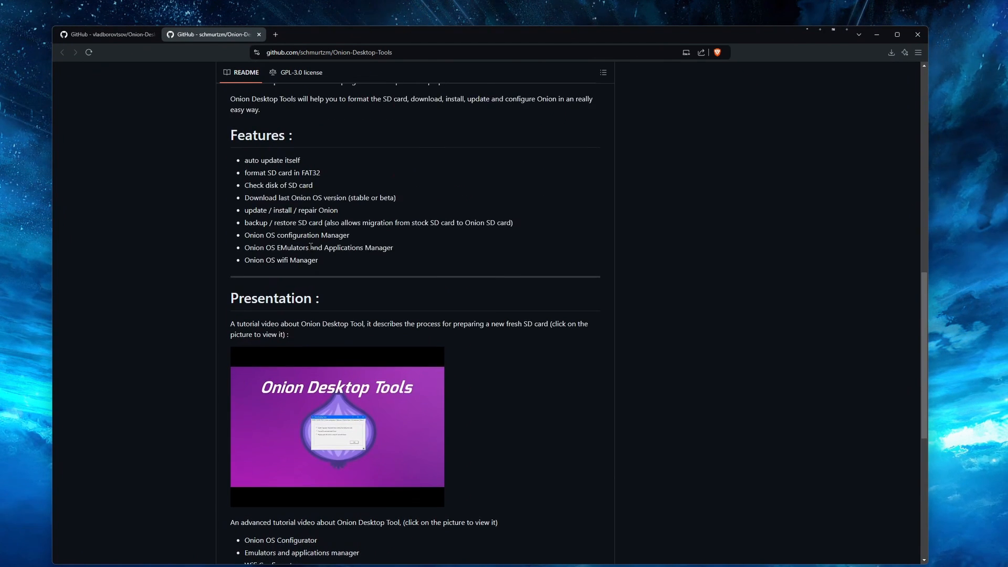
{"action": "scroll", "scroll_direction": "up", "scroll_amount": 3}
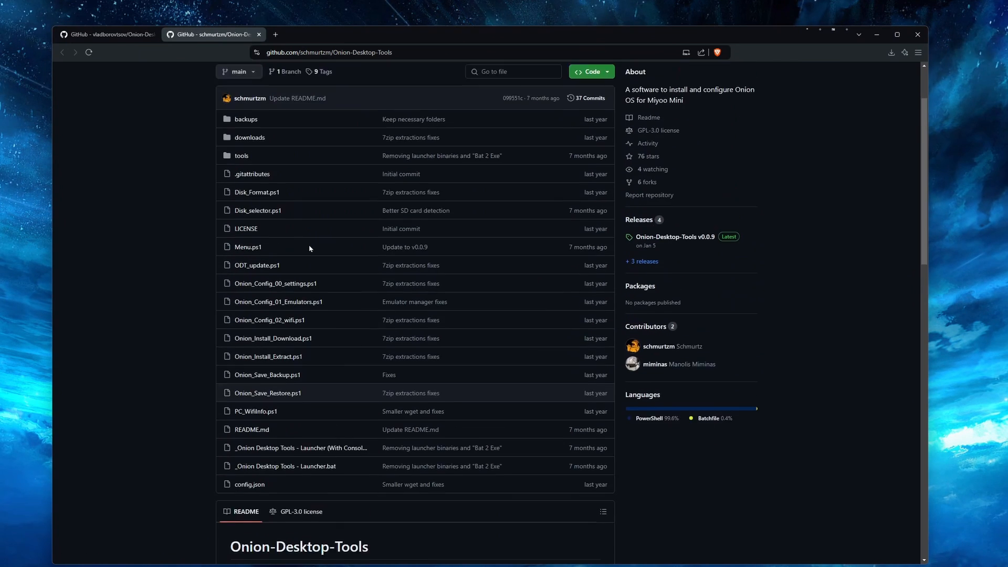
{"action": "left_click", "coordinate": [126, 132]}
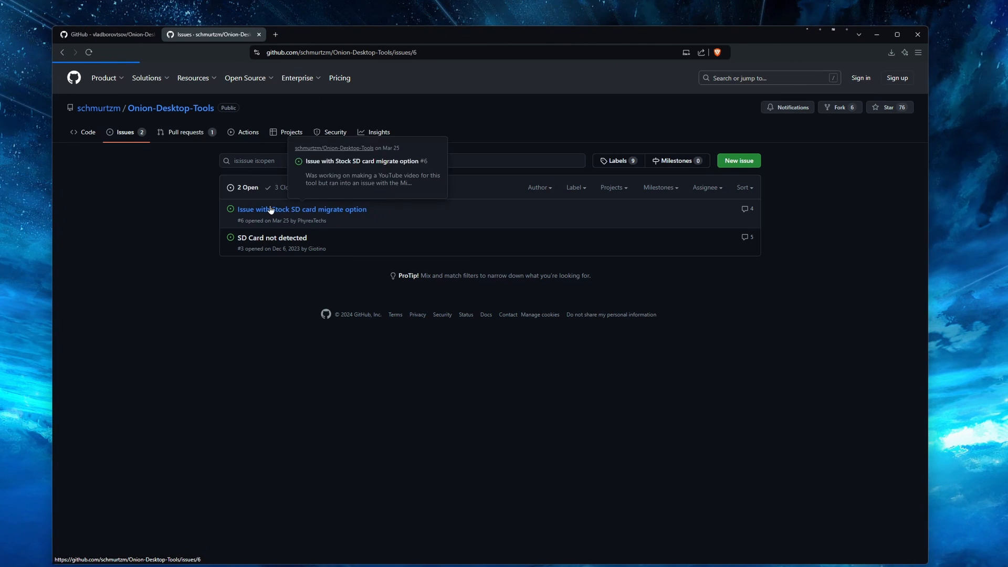
Read issue #6 on stock SD card migration, then show the fixed fork's Code download options.
{"action": "left_click", "coordinate": [301, 209]}
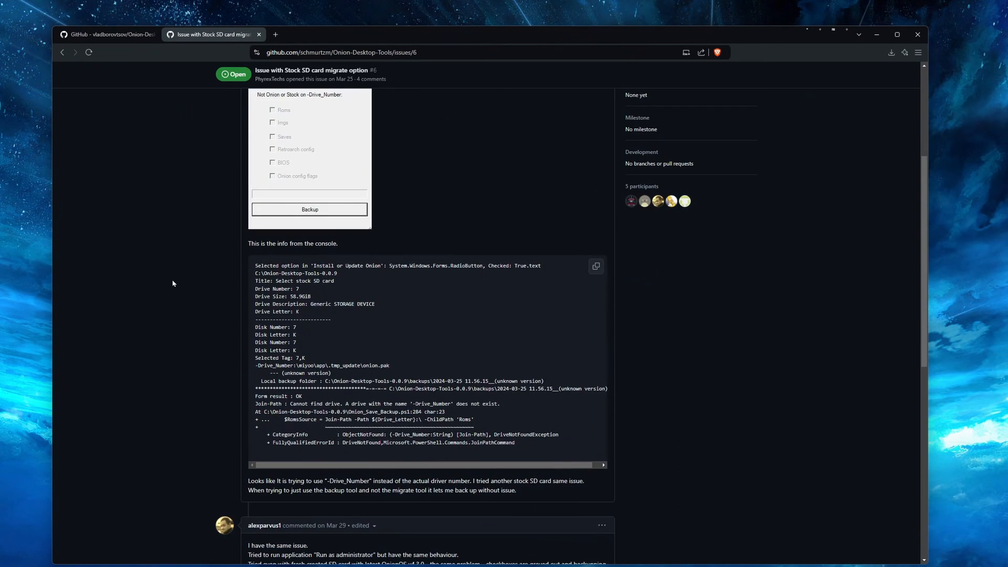
{"action": "scroll", "scroll_direction": "down", "scroll_amount": 3}
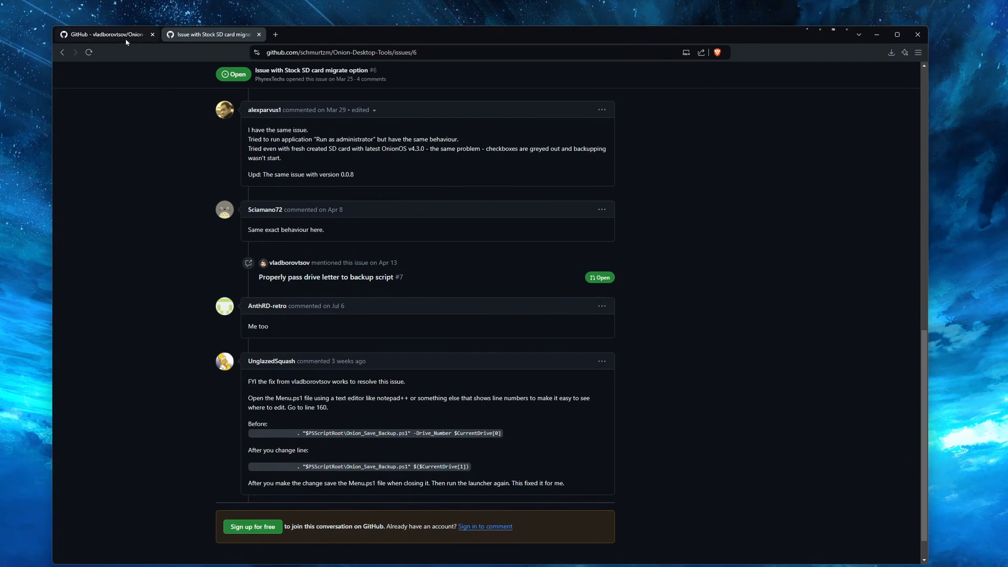
{"action": "left_click", "coordinate": [106, 34]}
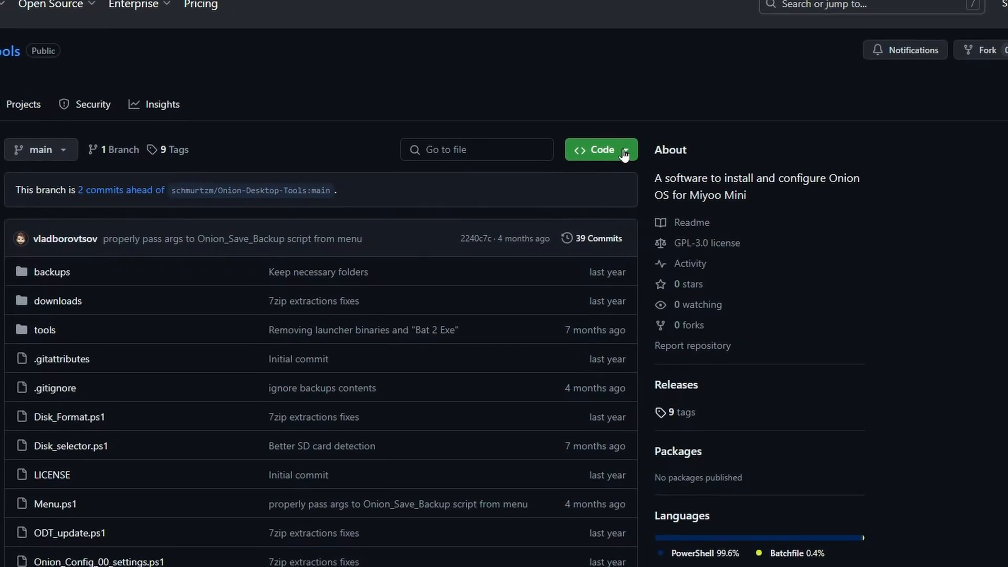
{"action": "left_click", "coordinate": [600, 149]}
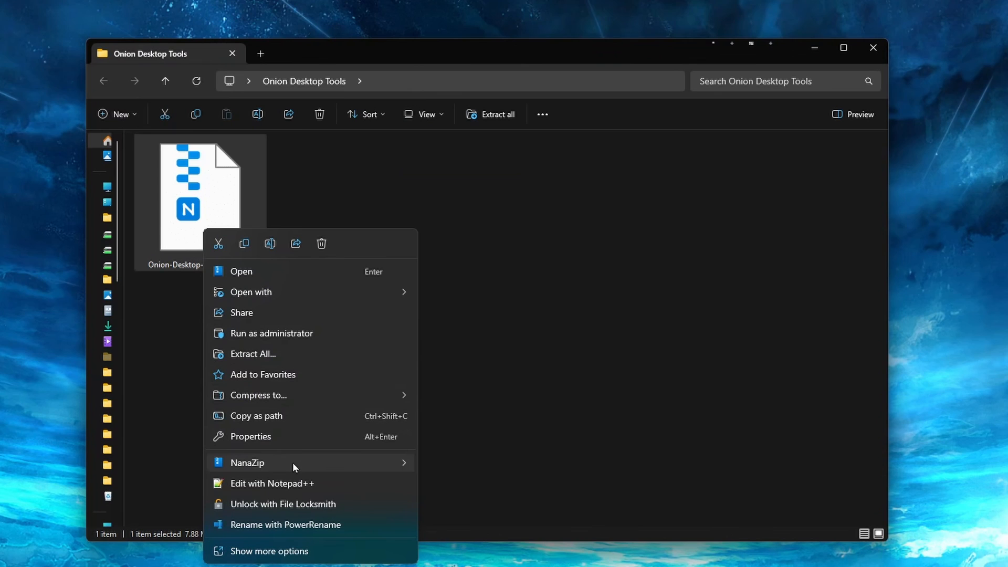
{"action": "mouse_move", "coordinate": [247, 462]}
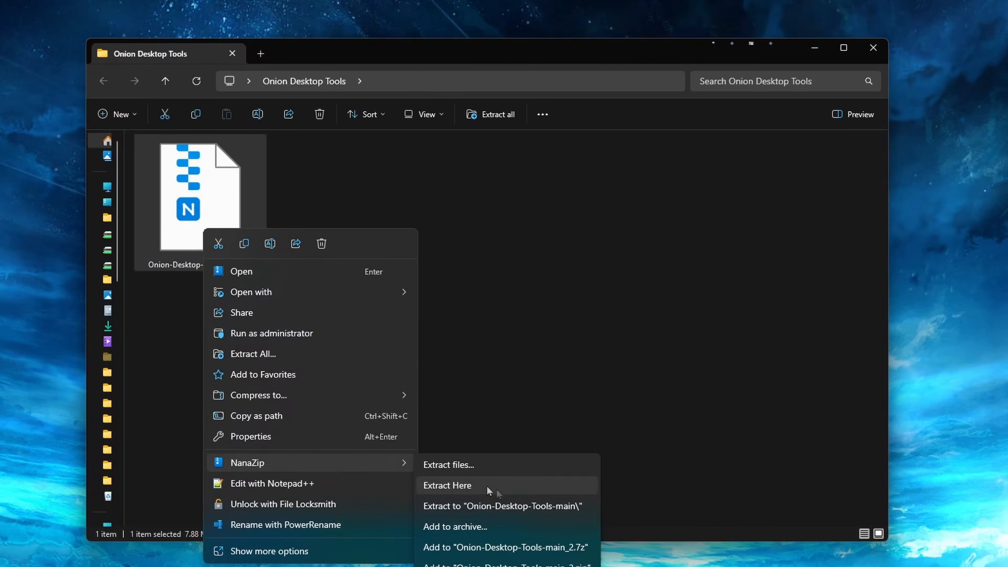
Extract Onion-Desktop-Tools-main here and run '_Onion Desktop Tools - Launcher.bat'.
{"action": "left_click", "coordinate": [447, 486]}
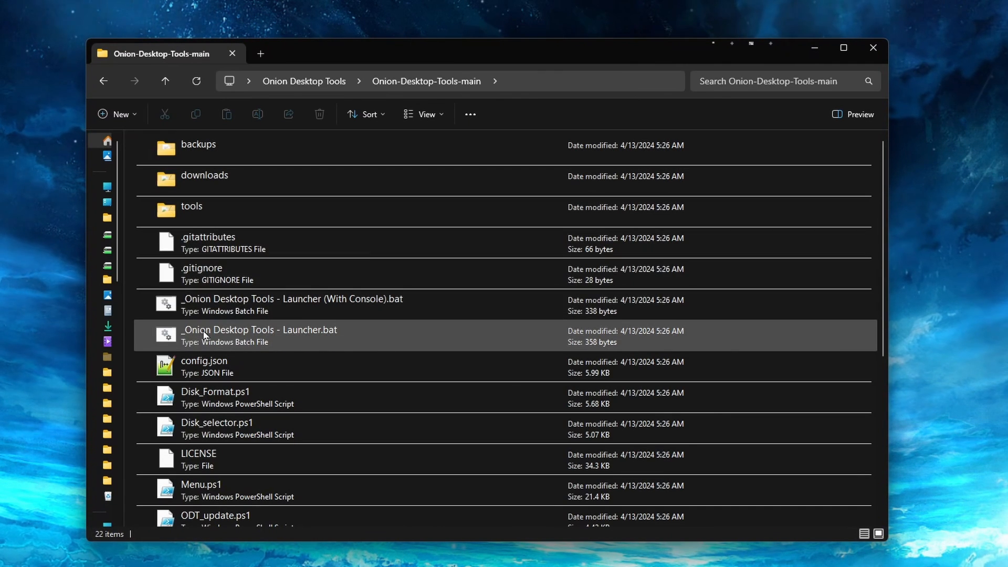
{"action": "left_click", "coordinate": [259, 335]}
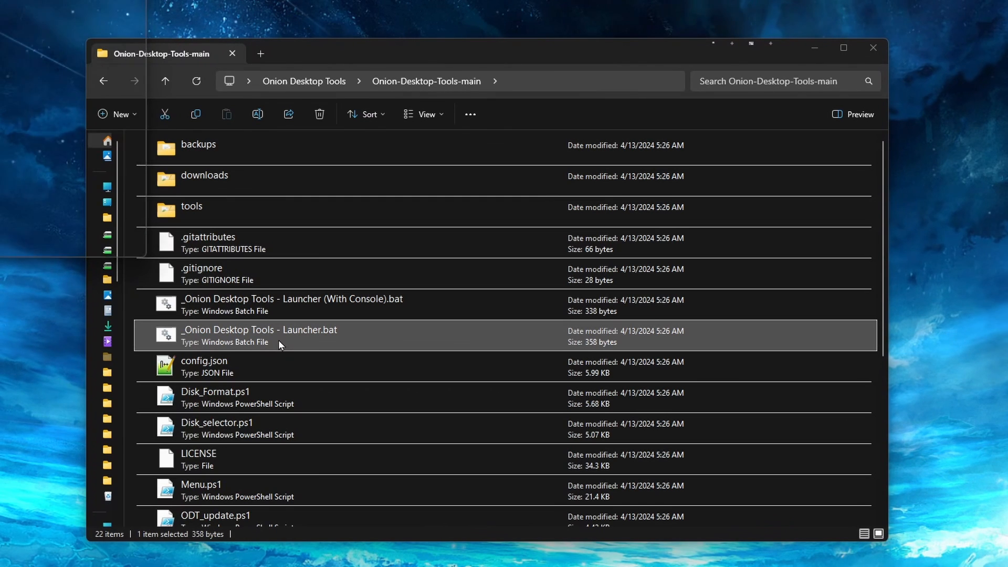
{"action": "double_click", "coordinate": [259, 334]}
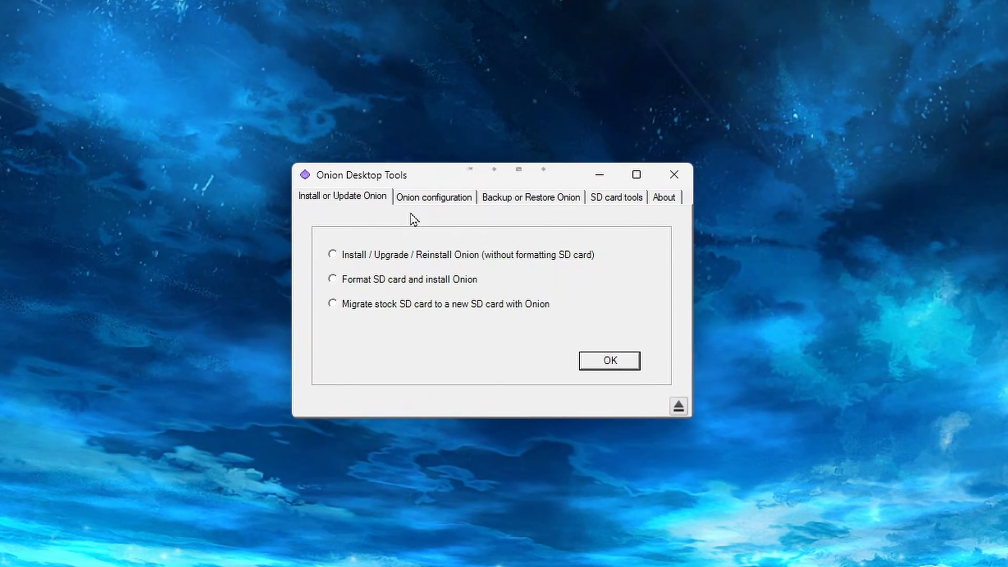
Start 'Migrate stock SD card to a new SD card with Onion' using 58.9GiB drive I: as the stock card.
{"action": "left_click", "coordinate": [332, 304]}
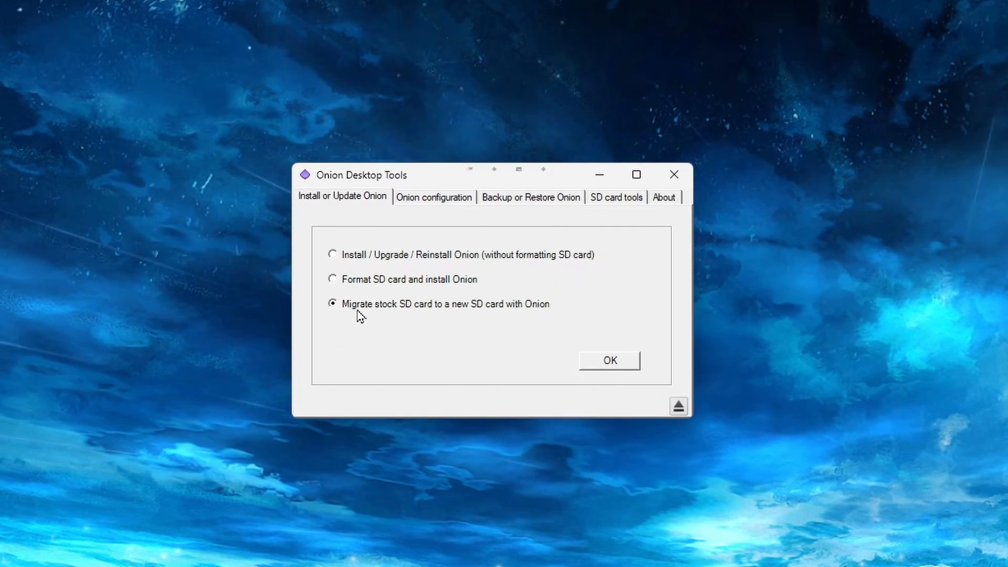
{"action": "mouse_move", "coordinate": [614, 359]}
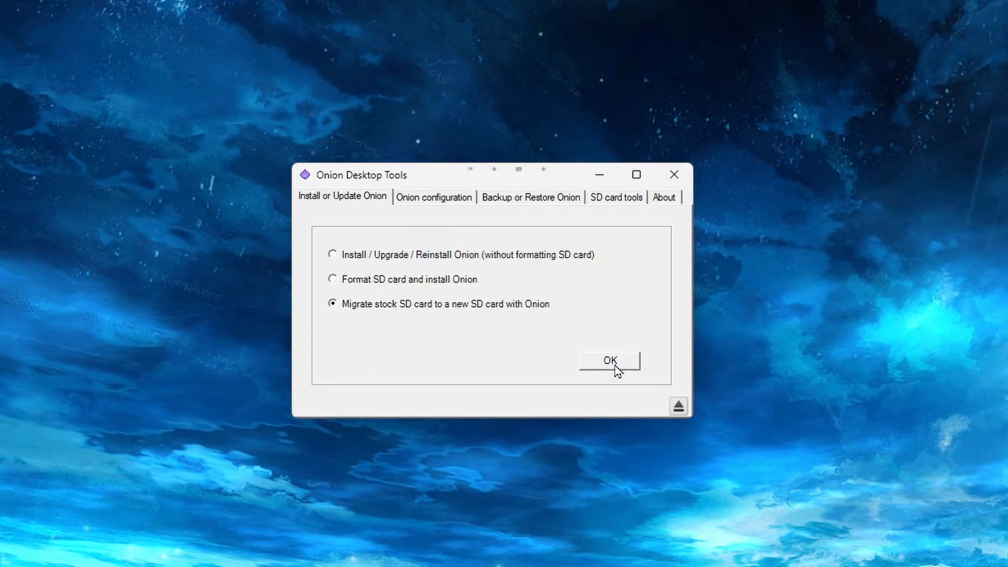
{"action": "left_click", "coordinate": [609, 360]}
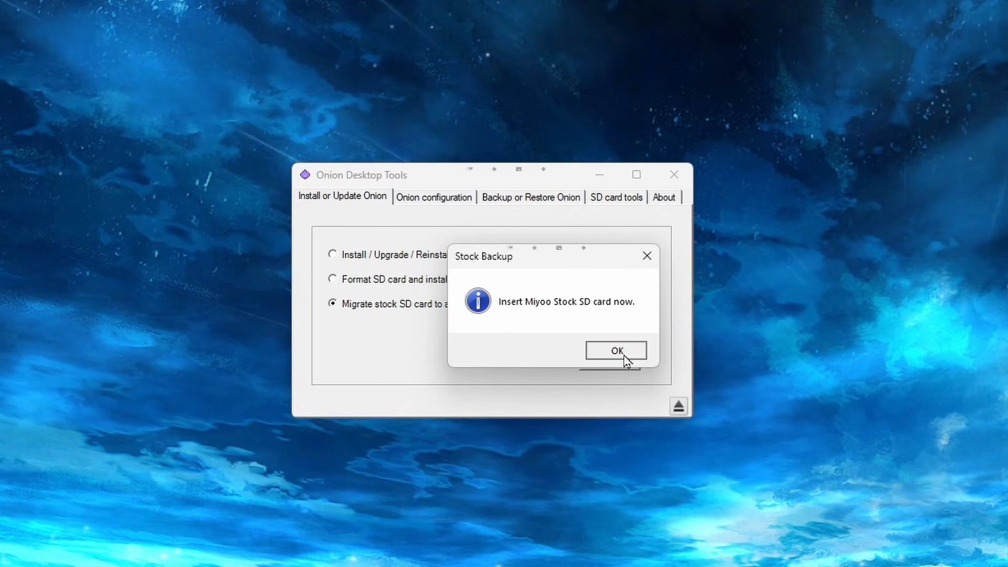
{"action": "left_click", "coordinate": [615, 351]}
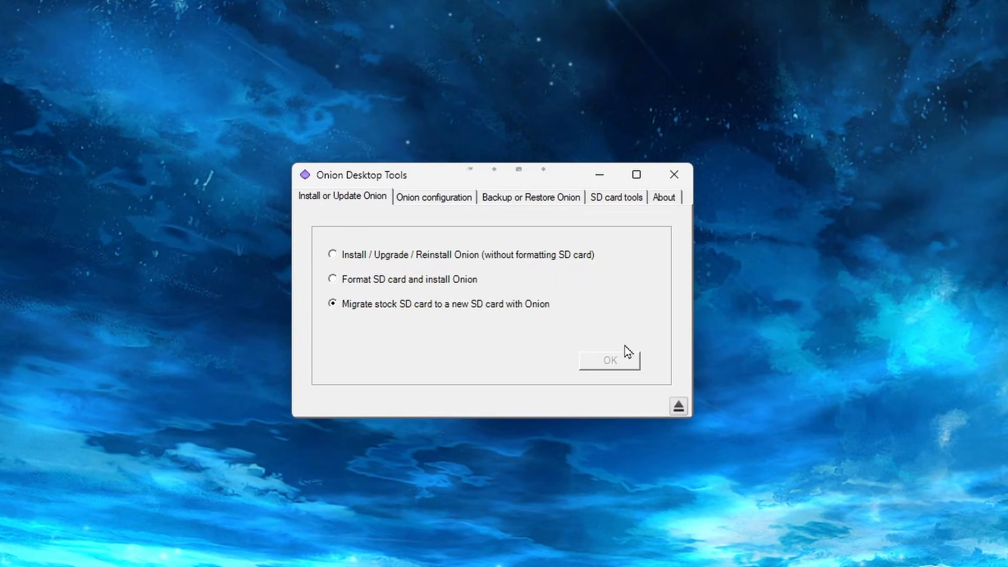
{"action": "left_click", "coordinate": [608, 360]}
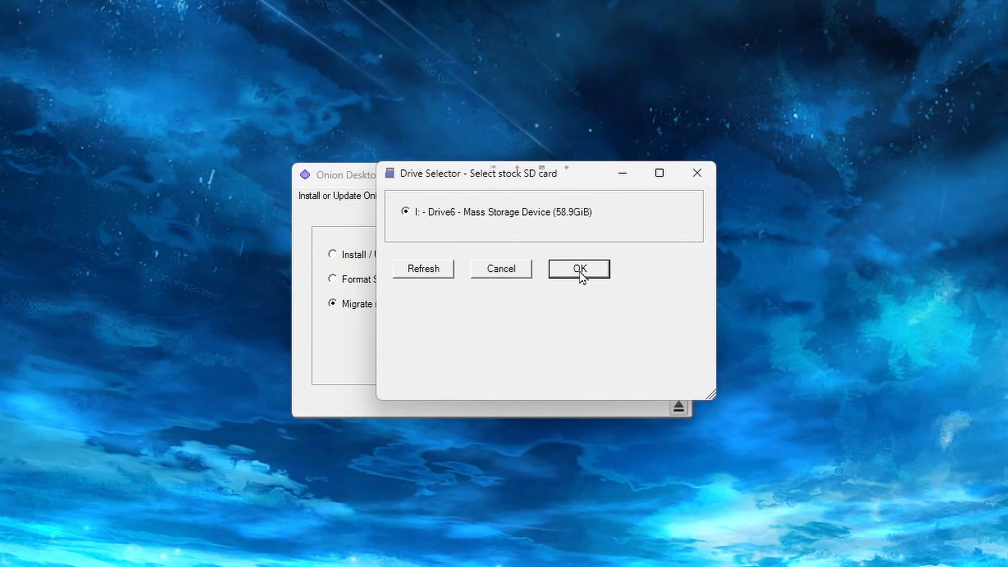
{"action": "left_click", "coordinate": [578, 268]}
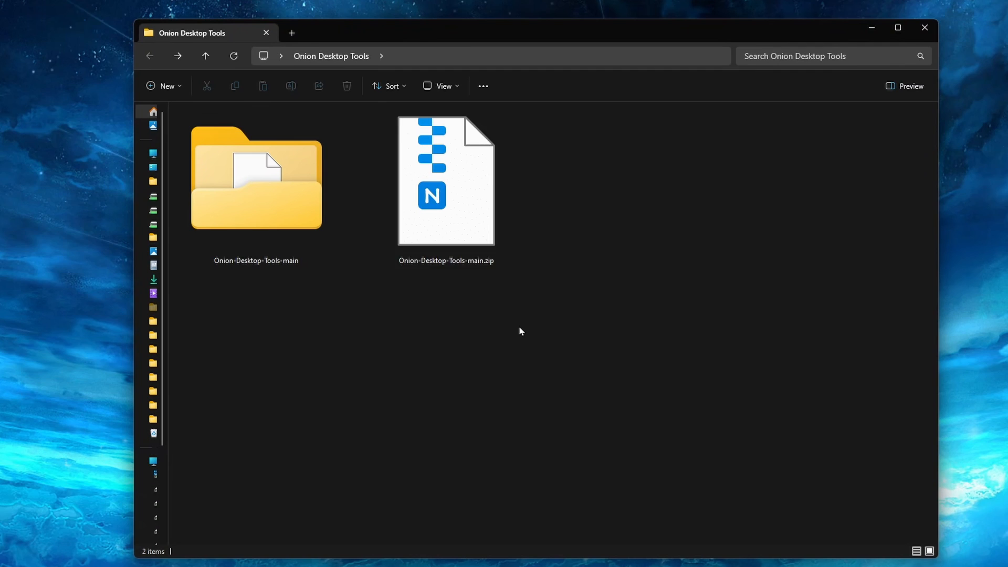
Browse into Onion-Desktop-Tools-main\backups and act on the 2024-08-27 Stock backup folder.
{"action": "double_click", "coordinate": [255, 178]}
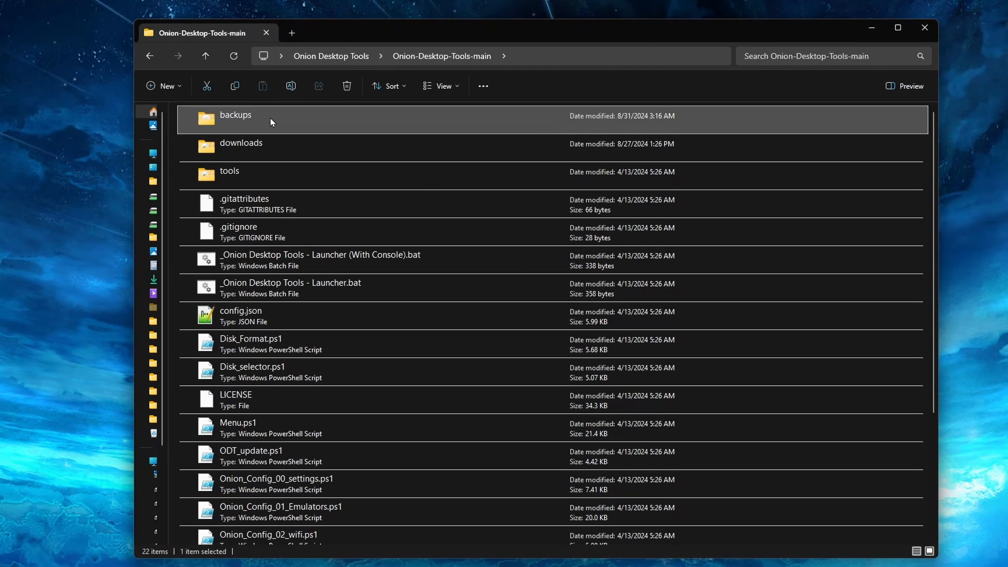
{"action": "double_click", "coordinate": [236, 114]}
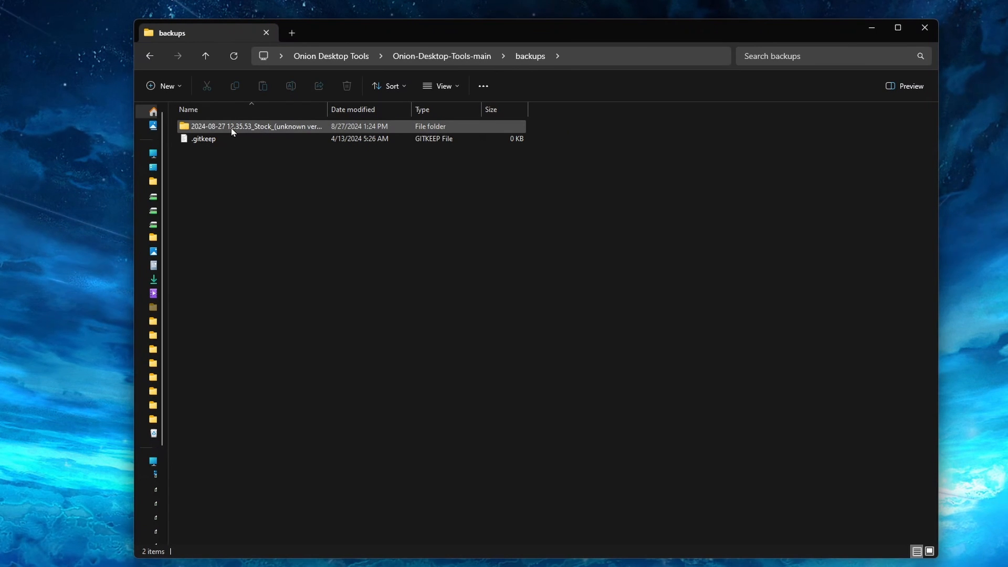
{"action": "right_click", "coordinate": [255, 126]}
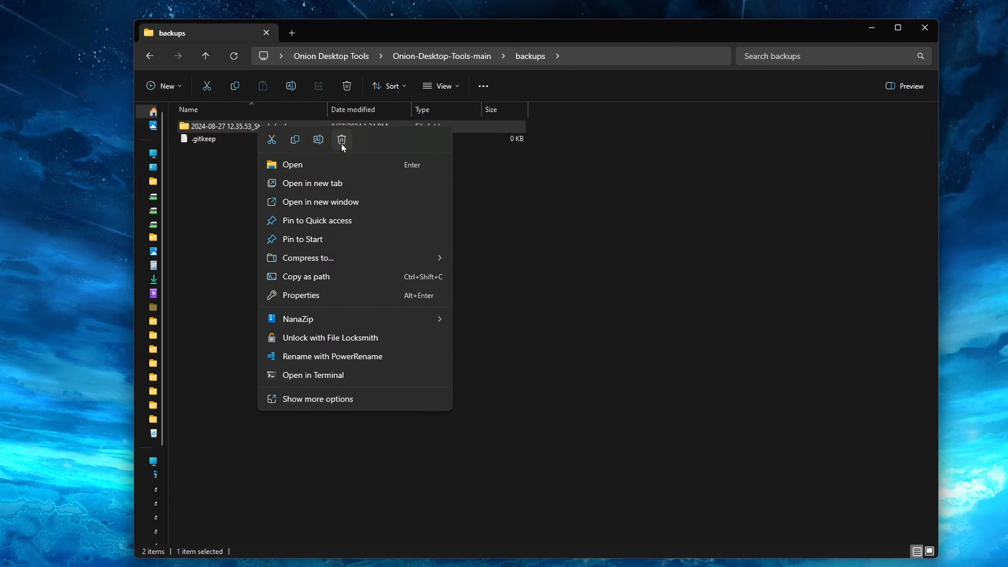
{"action": "left_click", "coordinate": [342, 140]}
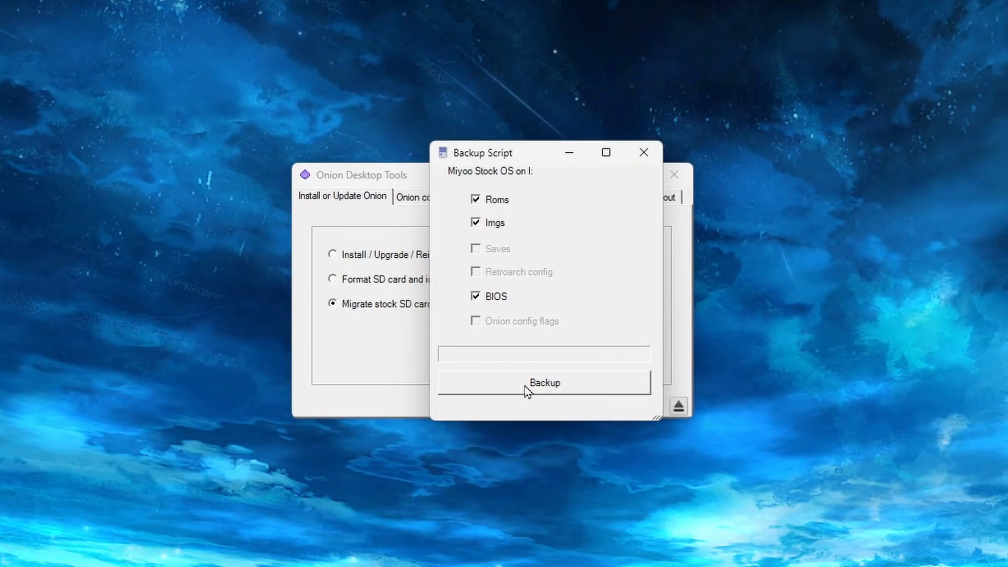
Back up the card's Roms, Imgs and BIOS with the description 'Stock Backup'.
{"action": "left_click", "coordinate": [543, 381]}
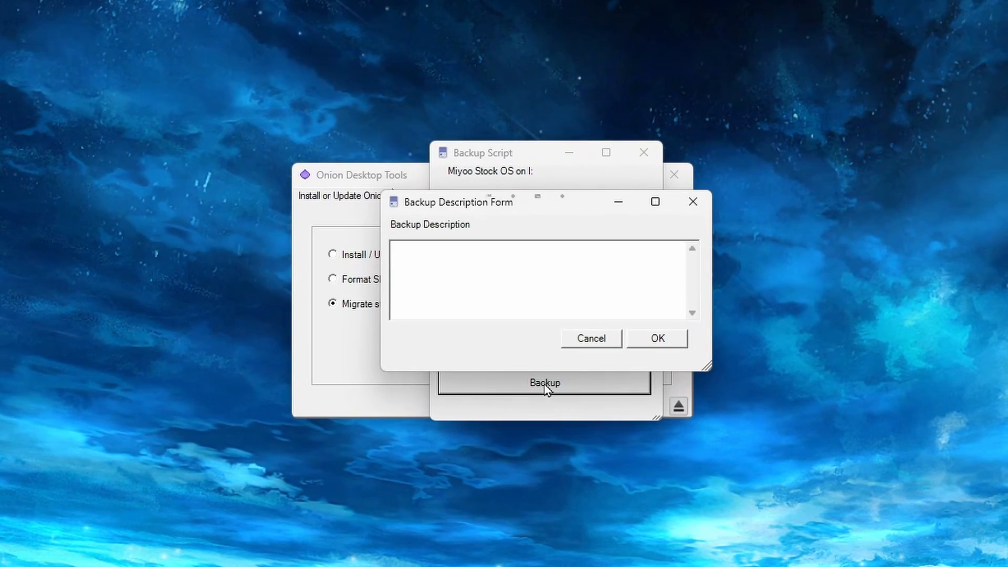
{"action": "left_click", "coordinate": [521, 276]}
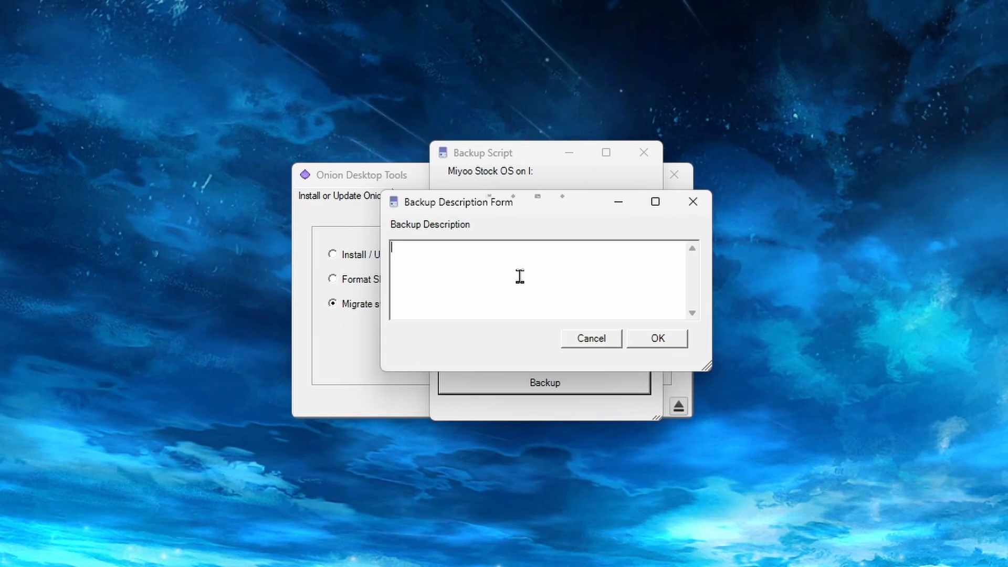
{"action": "type", "text": "Stock Back"}
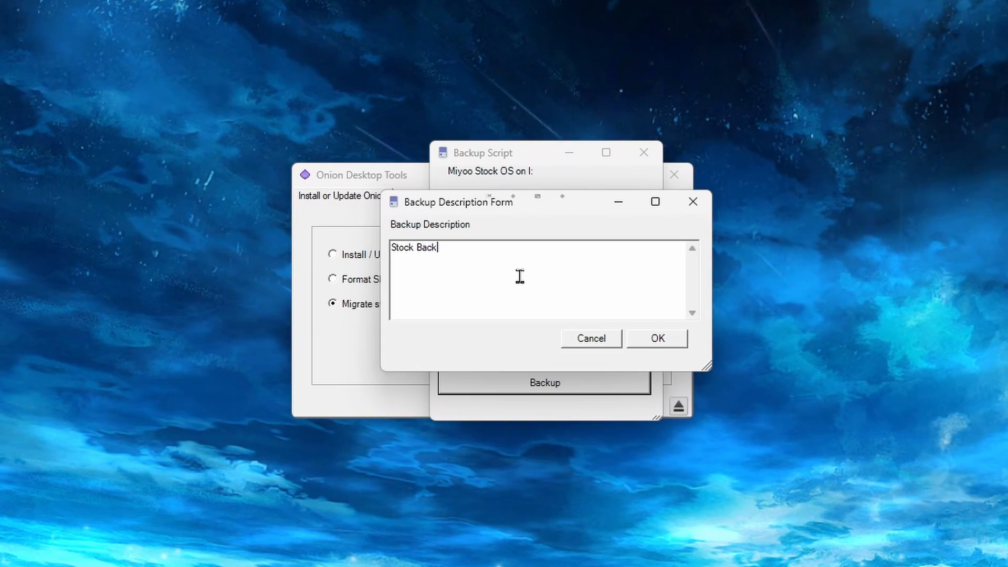
{"action": "left_click", "coordinate": [656, 338]}
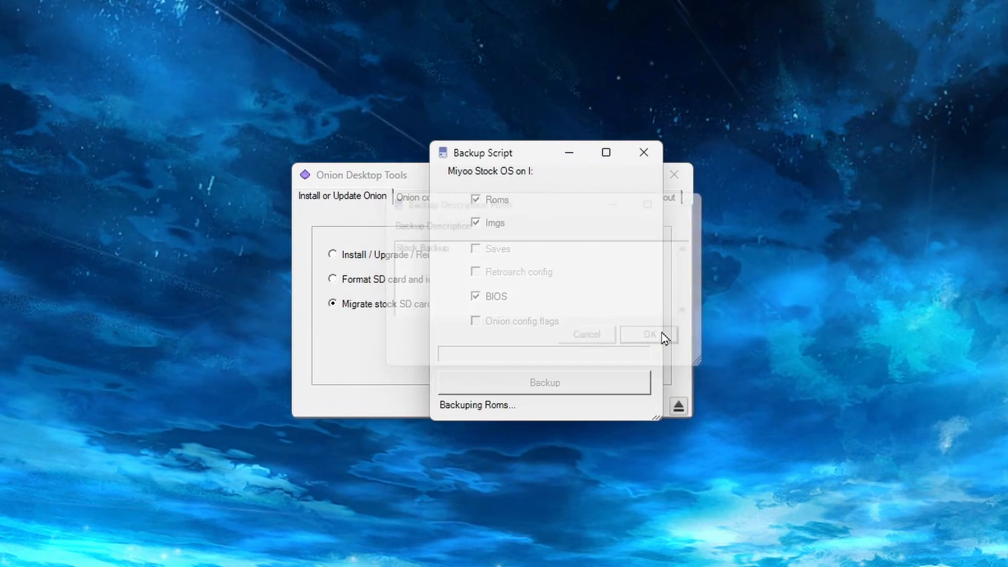
{"action": "left_click", "coordinate": [647, 335]}
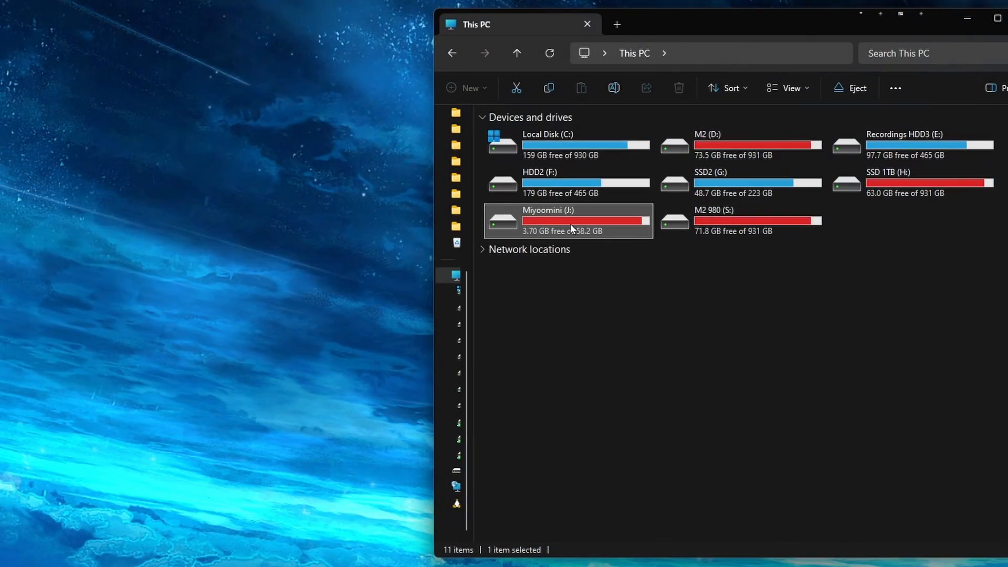
Browse from Miyoomini (J:) into RetroArch and then the .retroarch folder.
{"action": "double_click", "coordinate": [569, 220]}
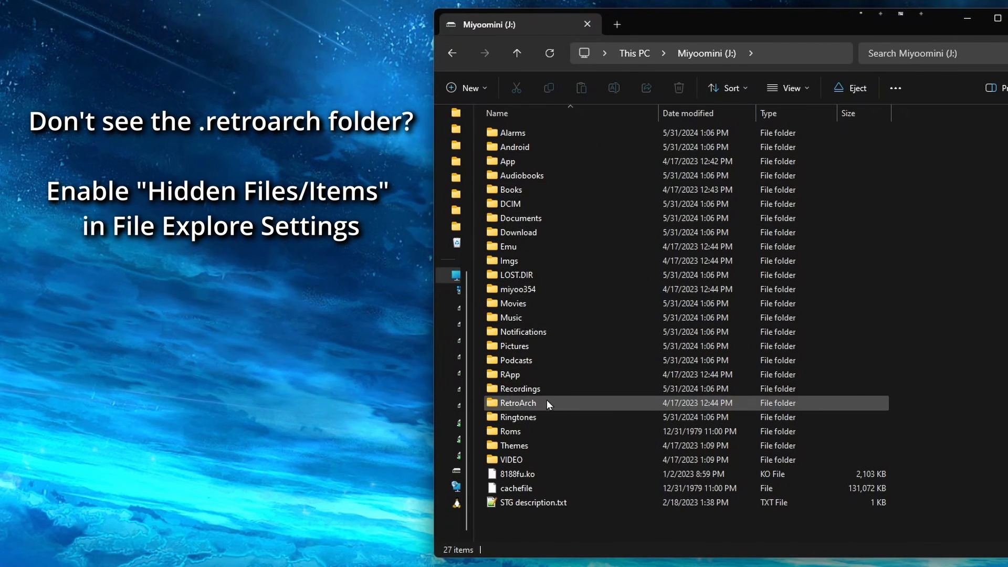
{"action": "double_click", "coordinate": [518, 402]}
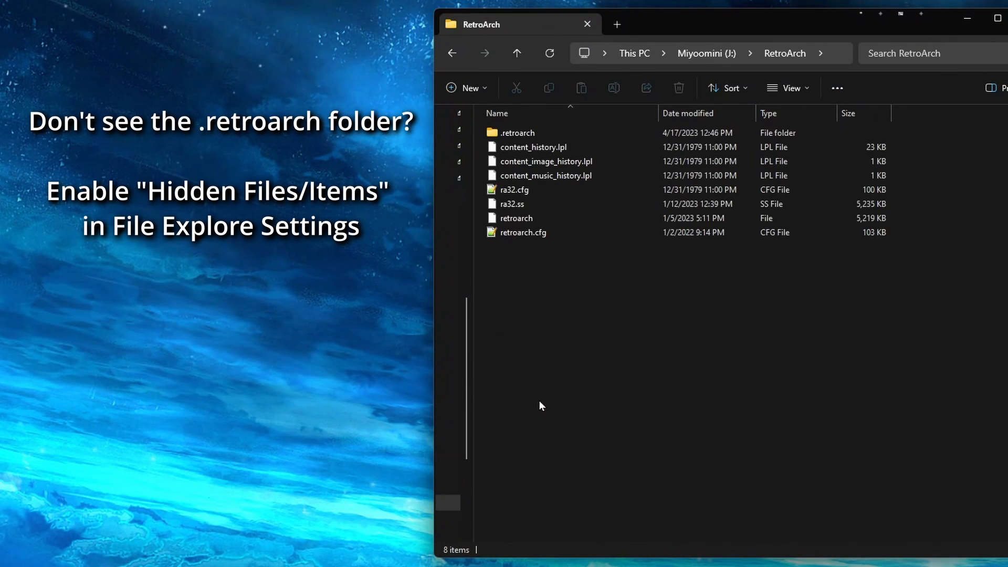
{"action": "double_click", "coordinate": [516, 133]}
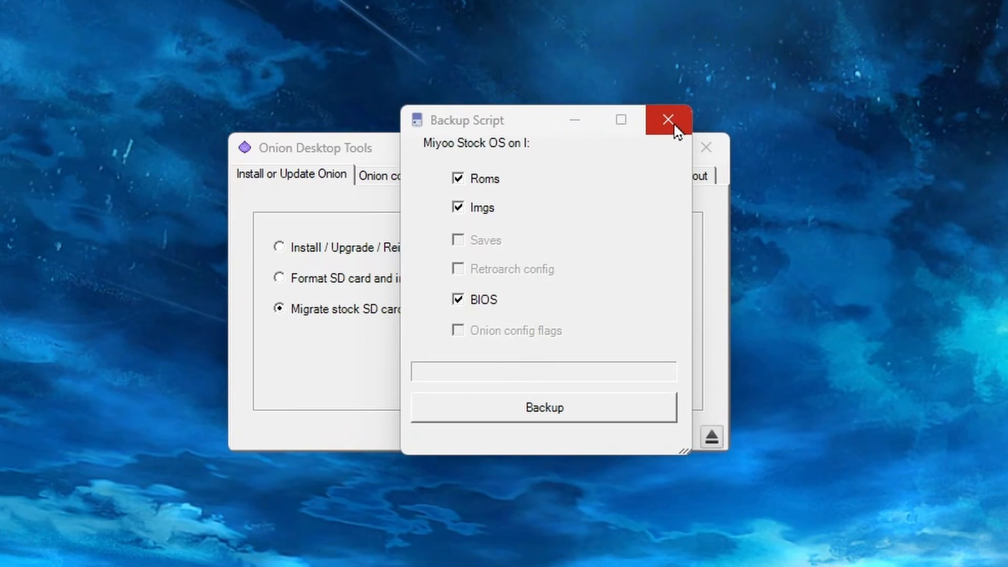
Close the Backup Script window with its X button.
{"action": "left_click", "coordinate": [668, 120]}
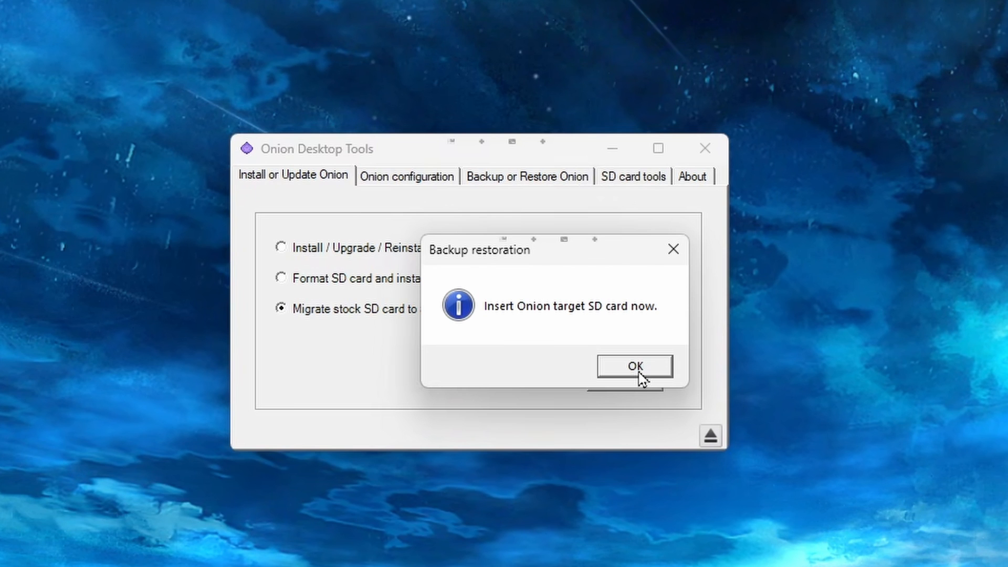
Acknowledge the insert-target-card prompt and answer No to formatting the stock Miyoo card.
{"action": "left_click", "coordinate": [633, 366]}
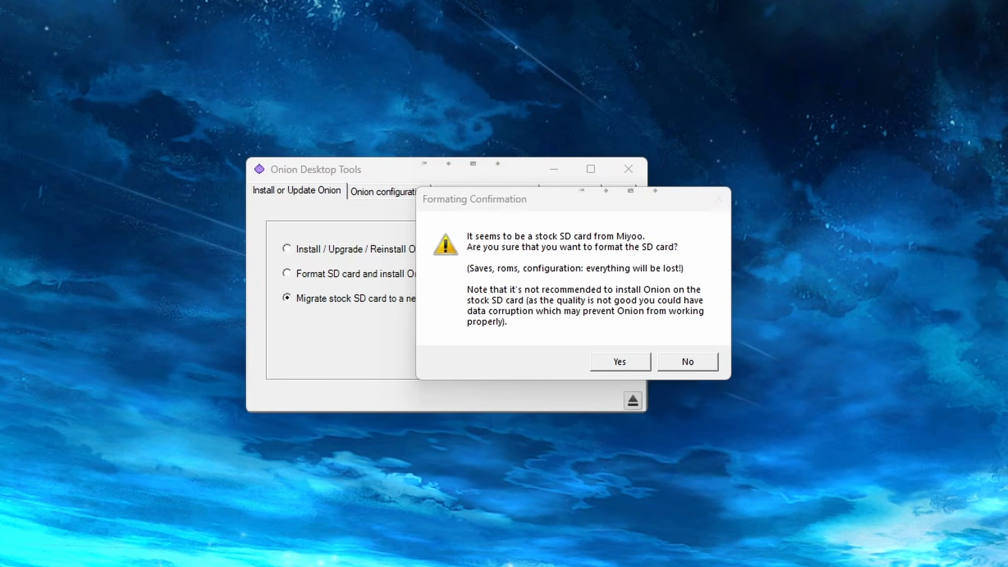
{"action": "left_click", "coordinate": [618, 361]}
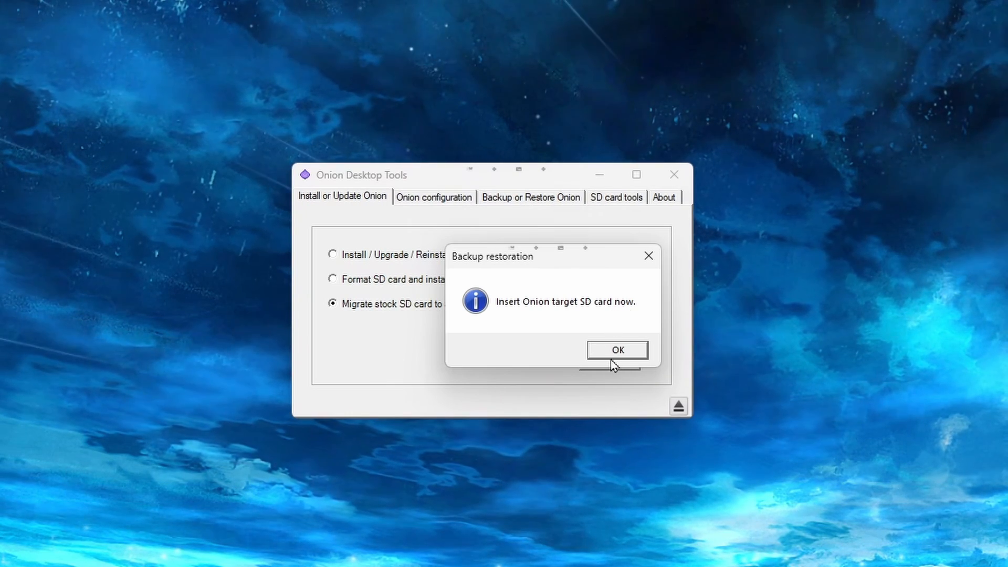
Select drive I: as the Onion target and confirm formatting it.
{"action": "left_click", "coordinate": [616, 350]}
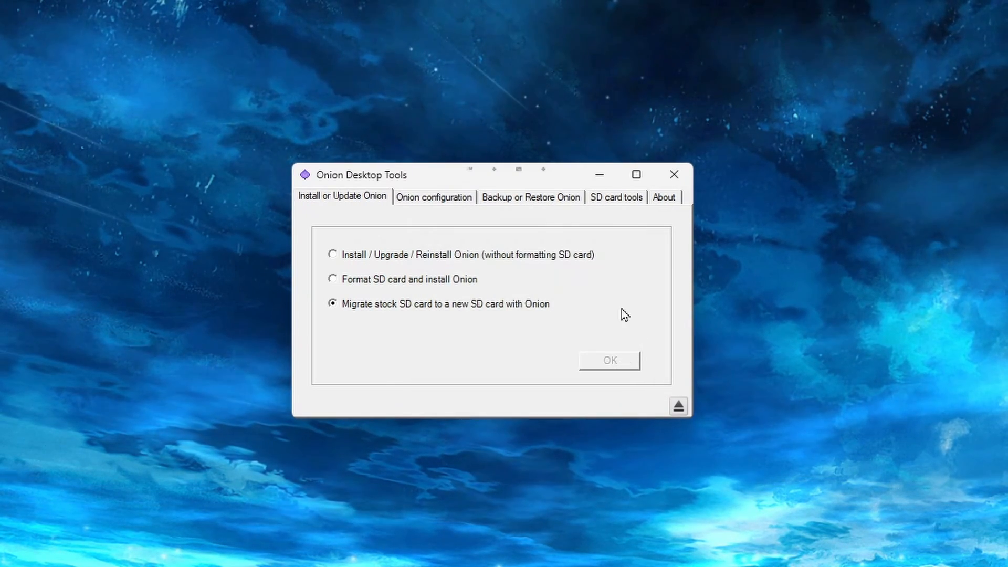
{"action": "left_click", "coordinate": [608, 360]}
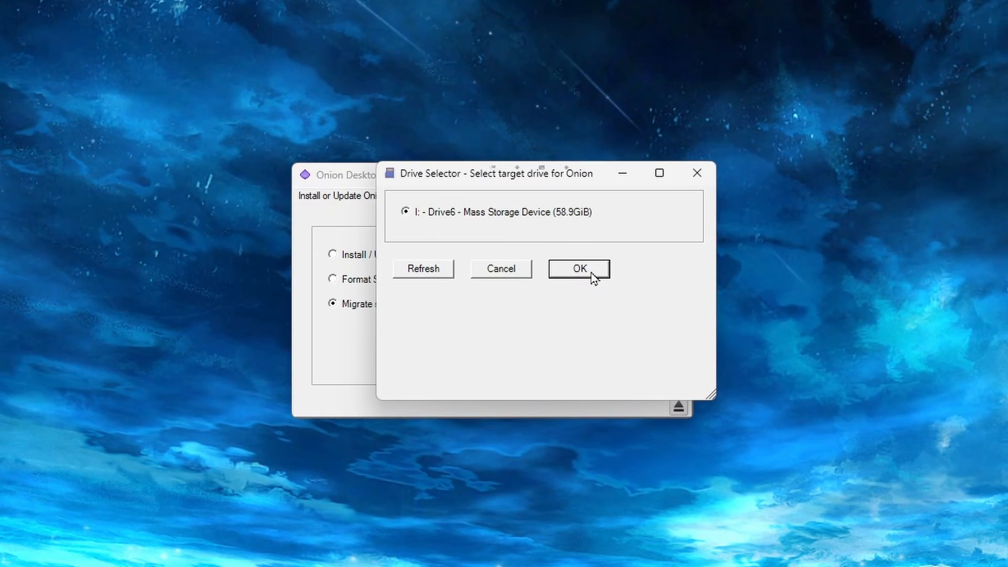
{"action": "left_click", "coordinate": [578, 268]}
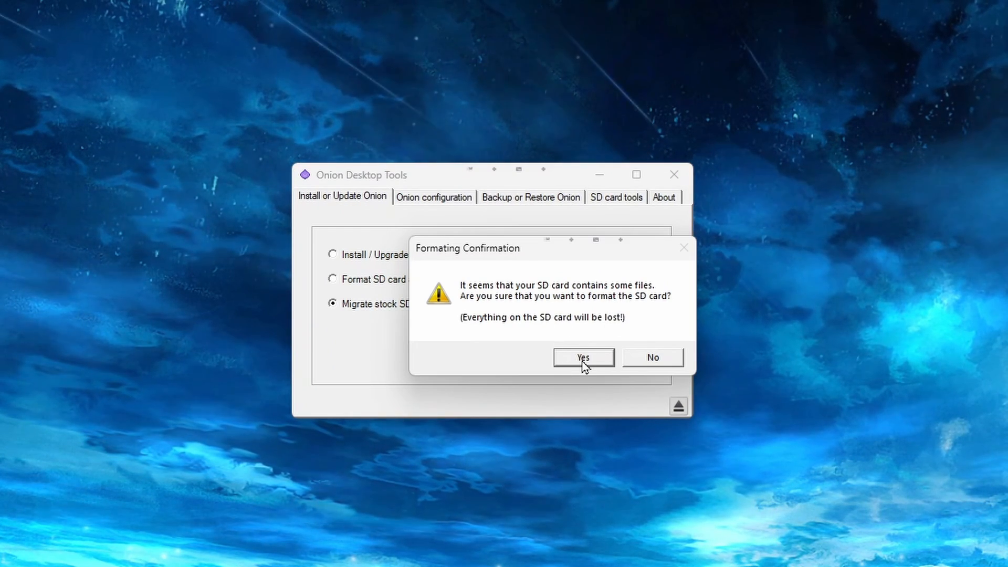
{"action": "left_click", "coordinate": [582, 357]}
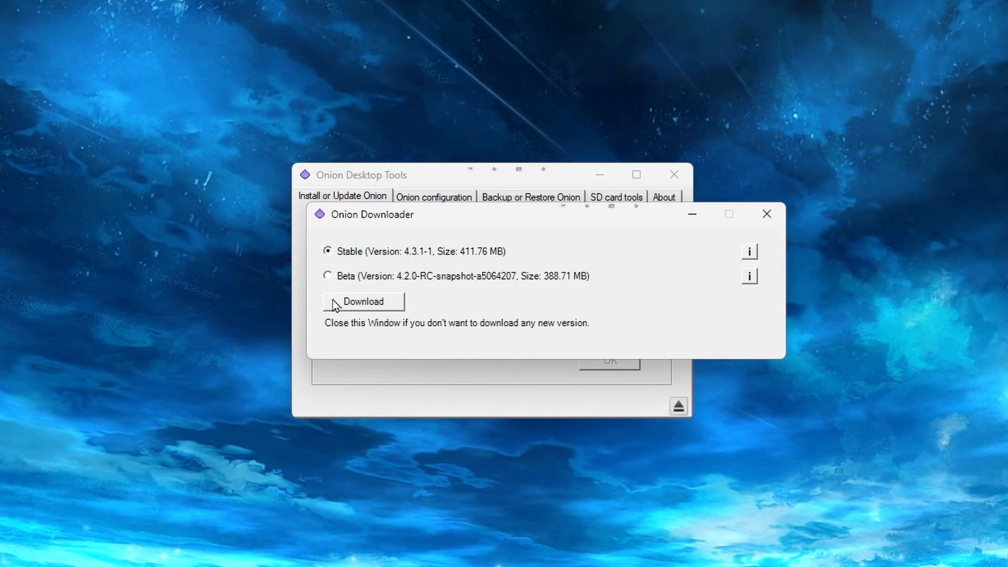
Download stable Onion v4.3.1-1 and install it onto drive I:.
{"action": "left_click", "coordinate": [363, 301]}
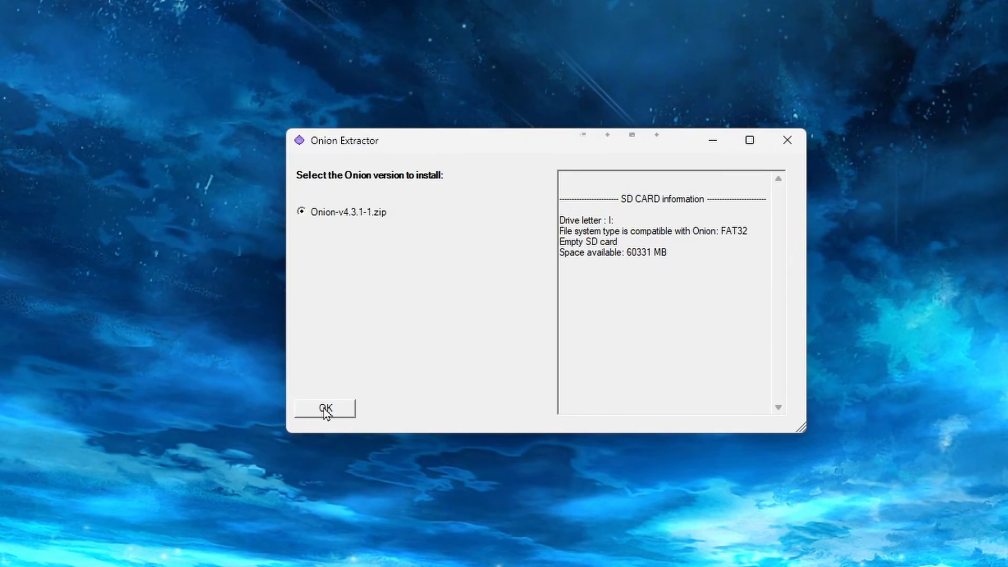
{"action": "left_click", "coordinate": [325, 408]}
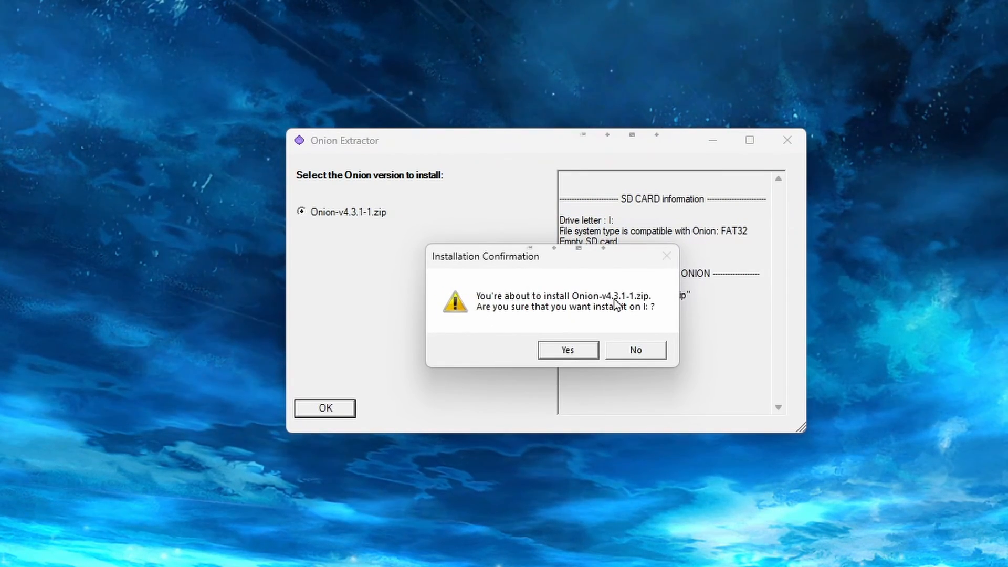
{"action": "left_click", "coordinate": [567, 350]}
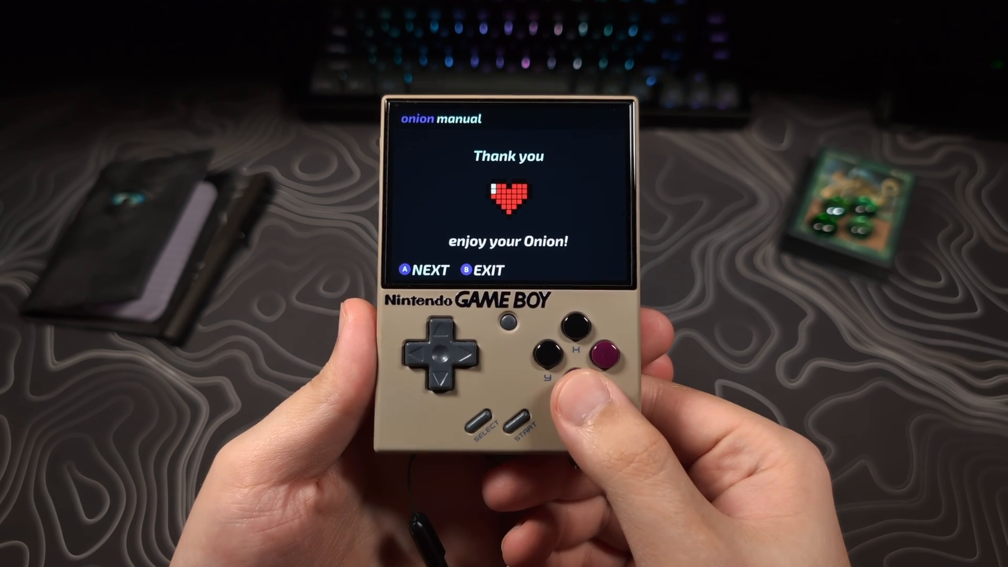
Start the Miyoo Mini on the new Onion card and page through the manual to the end.
{"action": "left_click", "coordinate": [614, 356]}
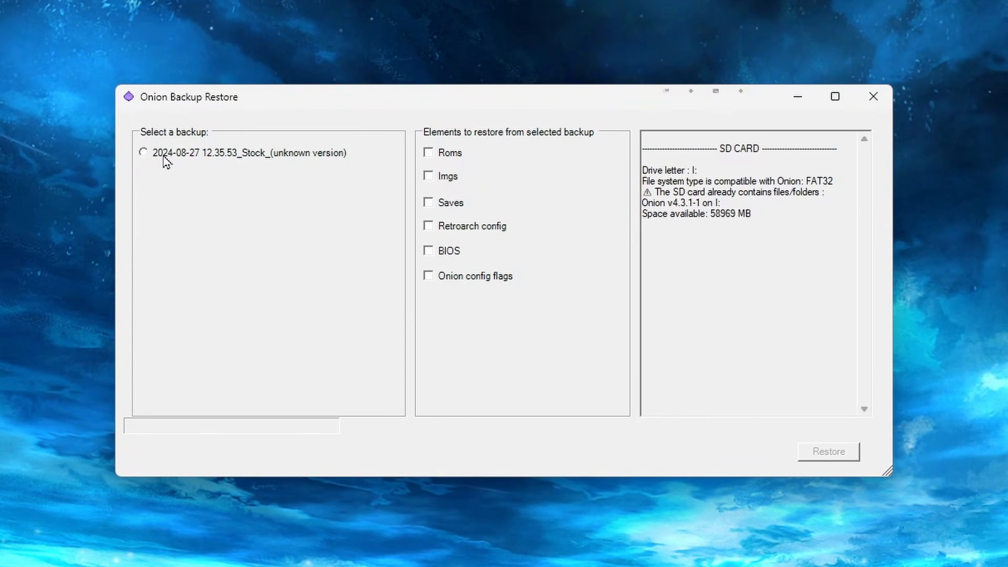
Restore Roms, images and BIOS from the 2024-08-27 stock backup onto drive I:, then close the window.
{"action": "left_click", "coordinate": [143, 152]}
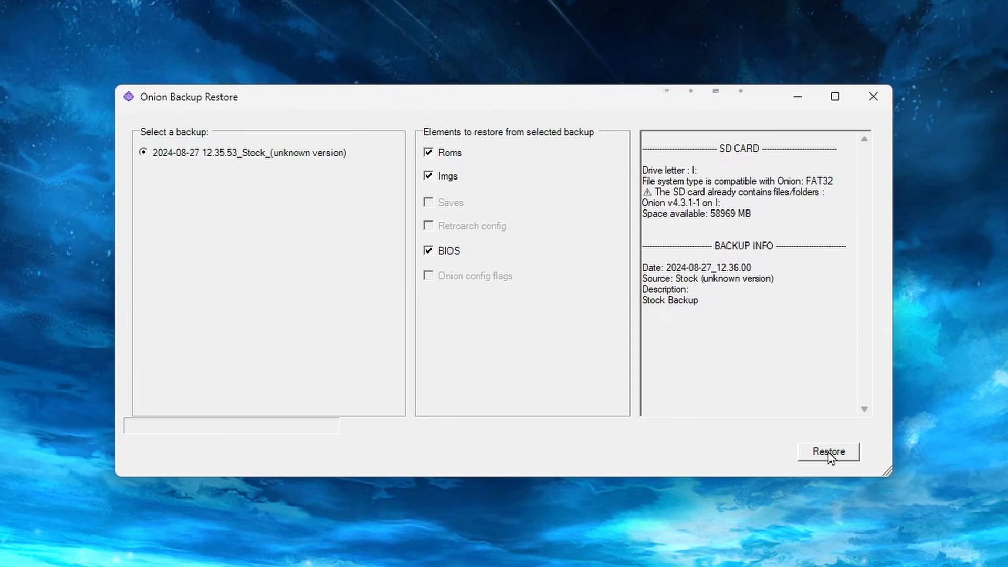
{"action": "left_click", "coordinate": [828, 452]}
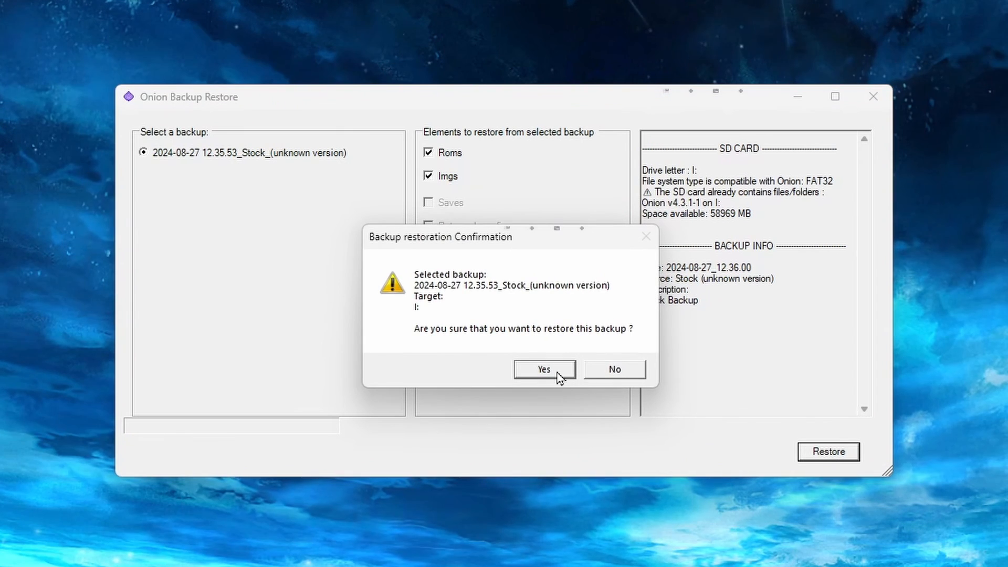
{"action": "left_click", "coordinate": [544, 369]}
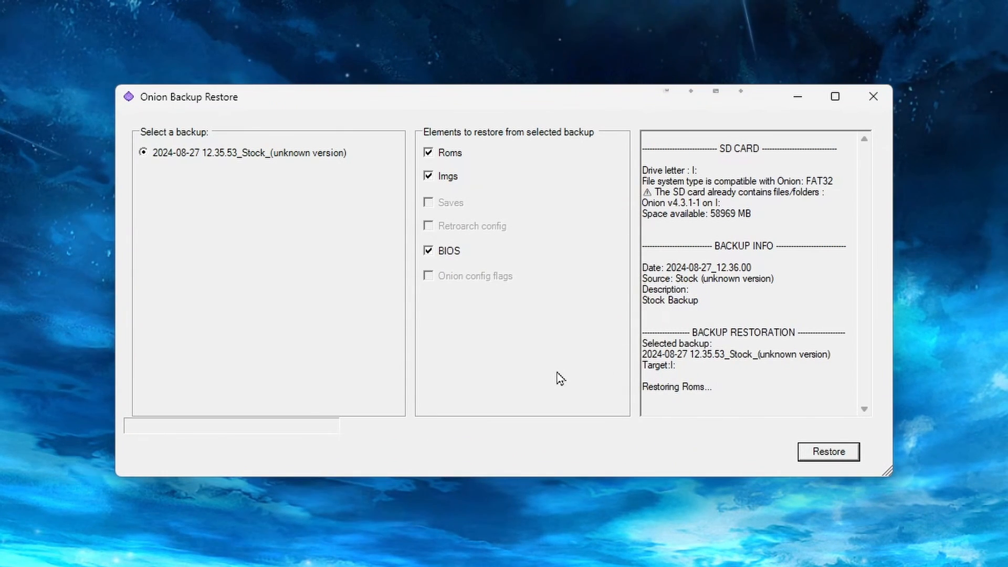
{"action": "mouse_move", "coordinate": [725, 398]}
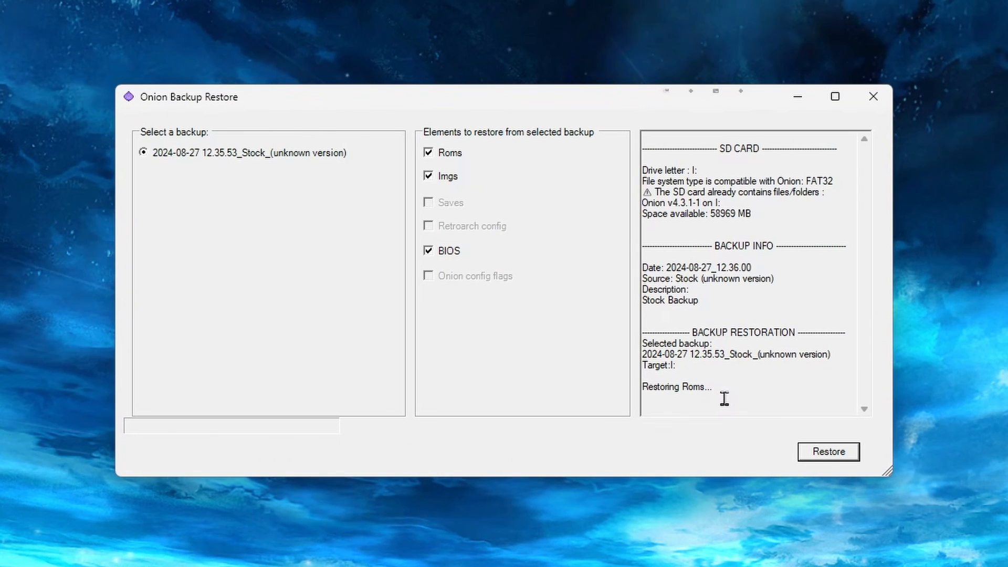
{"action": "mouse_move", "coordinate": [719, 445]}
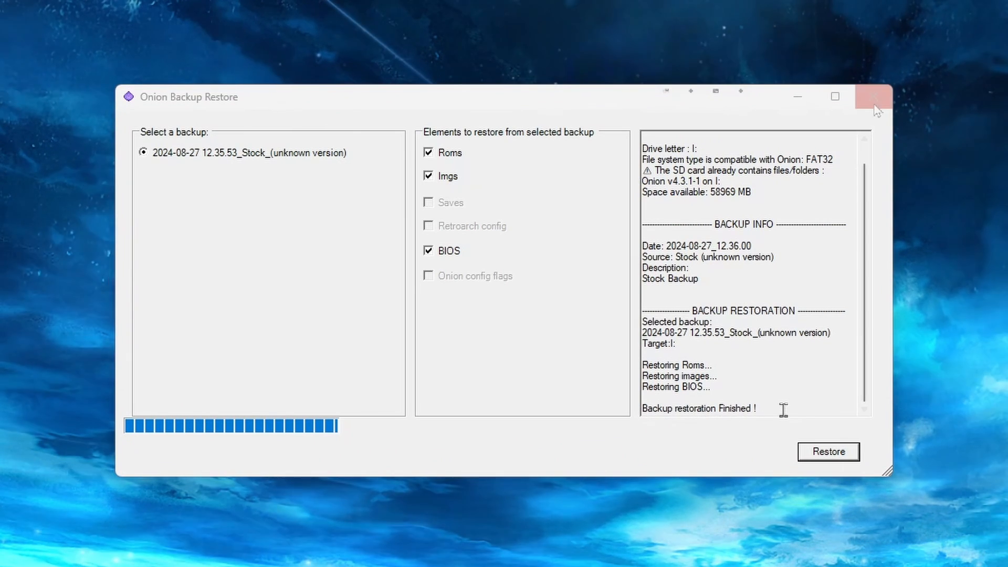
{"action": "left_click", "coordinate": [873, 97]}
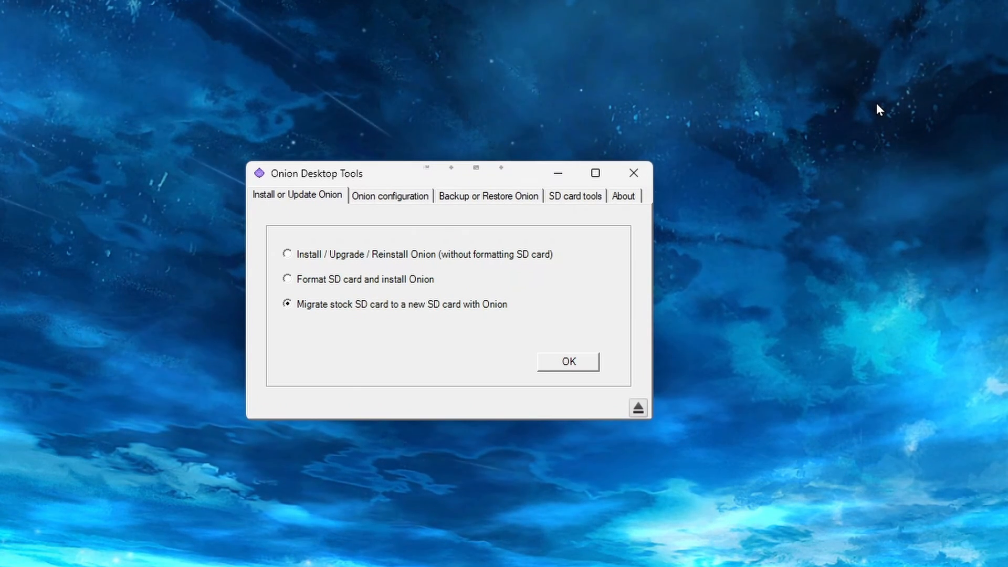
{"action": "mouse_move", "coordinate": [776, 222]}
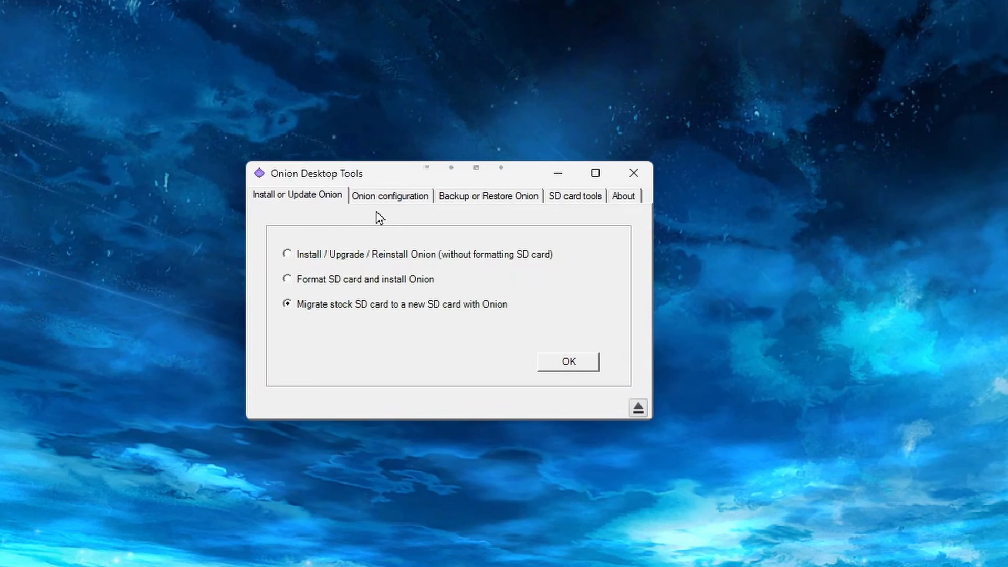
Open the Onion Emulators and Apps Manager with drive I: as the target.
{"action": "left_click", "coordinate": [389, 195]}
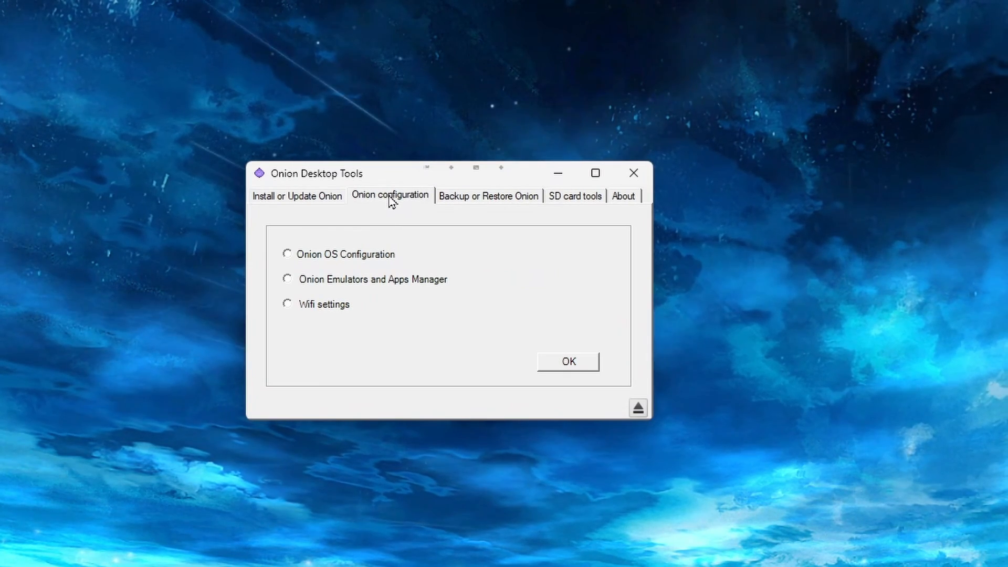
{"action": "left_click", "coordinate": [287, 279]}
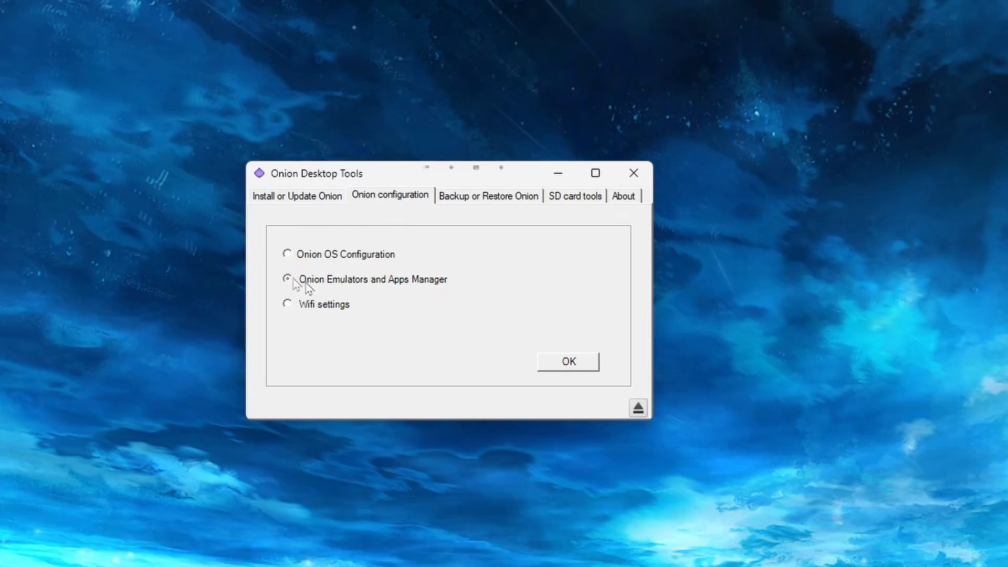
{"action": "left_click", "coordinate": [287, 279]}
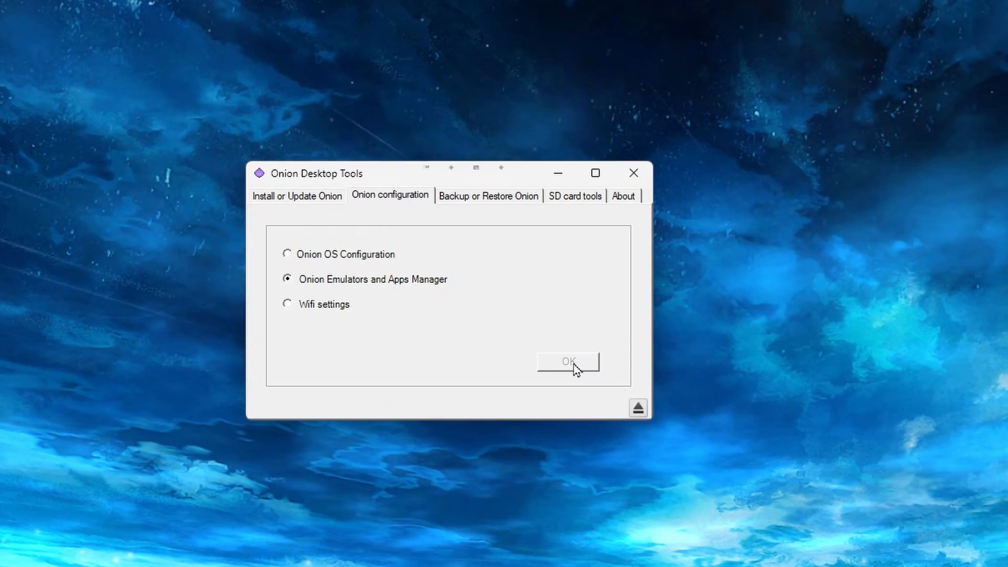
{"action": "left_click", "coordinate": [567, 361]}
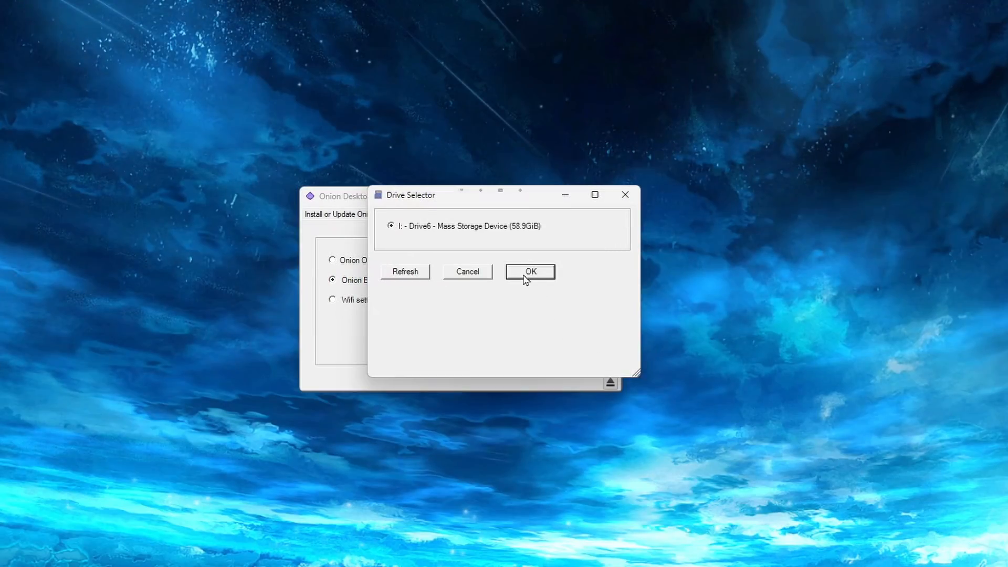
{"action": "left_click", "coordinate": [530, 271]}
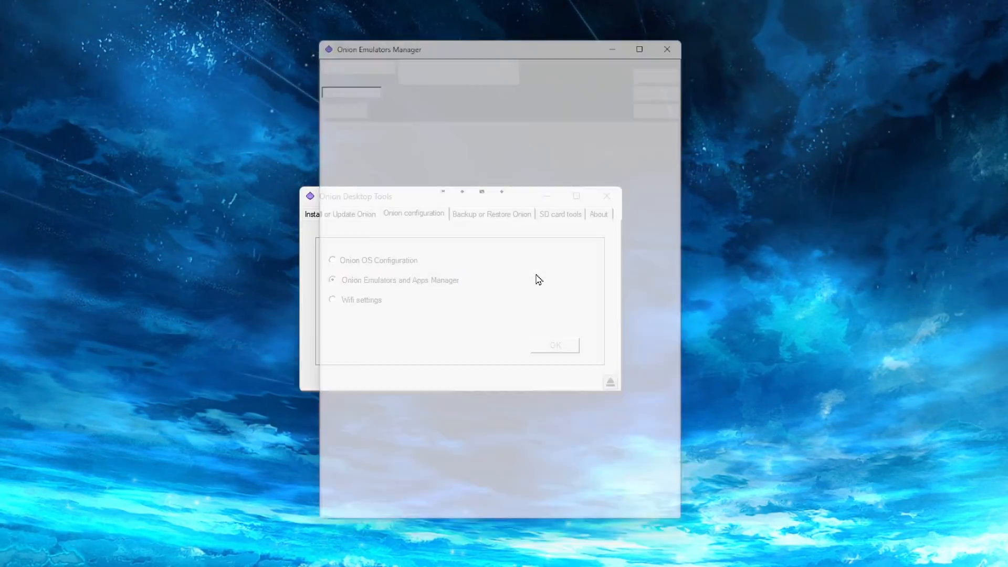
Auto-install emulators for systems with ROMs, reaching 56 installed, and close the manager.
{"action": "left_click", "coordinate": [554, 346]}
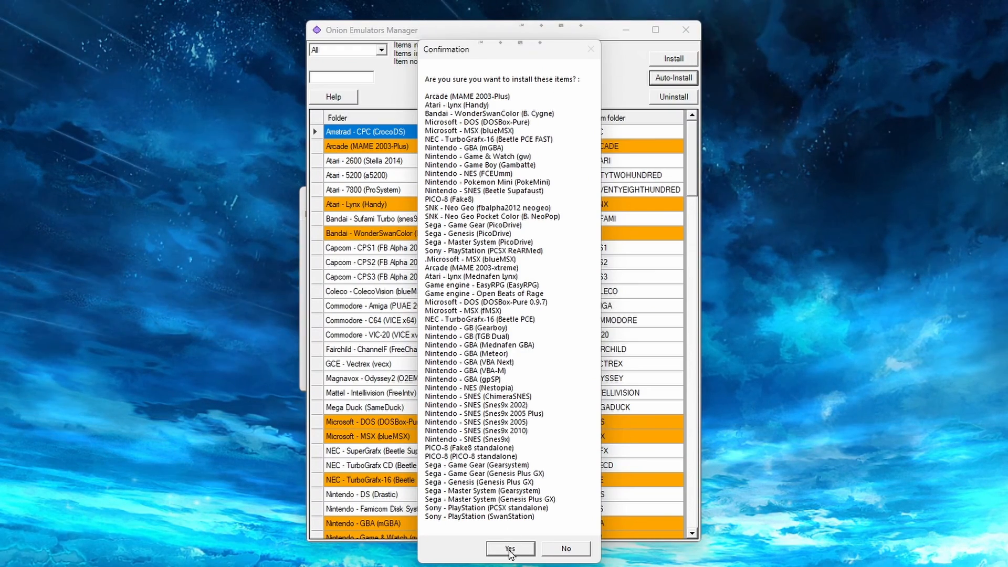
{"action": "left_click", "coordinate": [510, 549]}
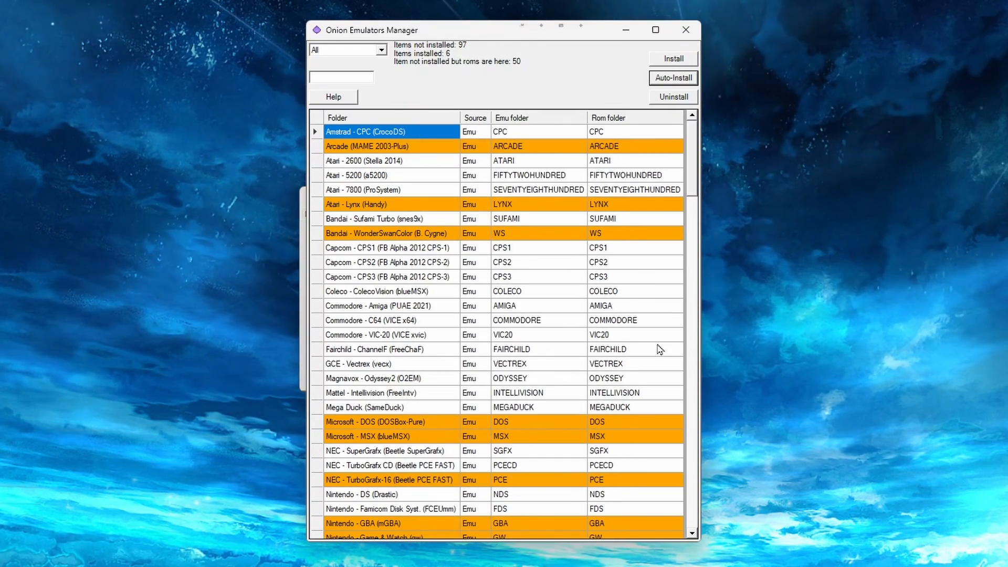
{"action": "mouse_move", "coordinate": [675, 304]}
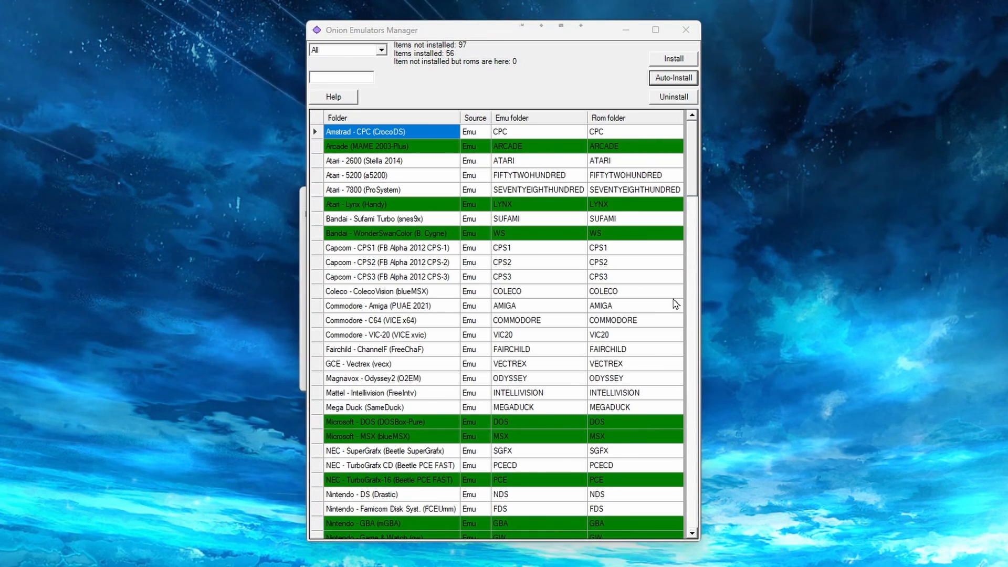
{"action": "scroll", "scroll_direction": "down", "scroll_amount": 3}
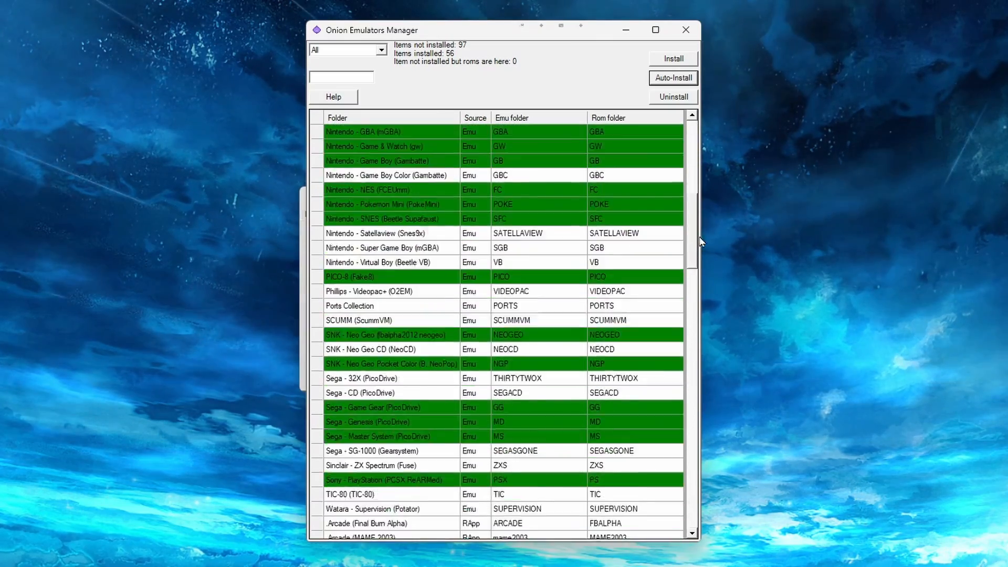
{"action": "scroll", "scroll_direction": "down", "scroll_amount": 3}
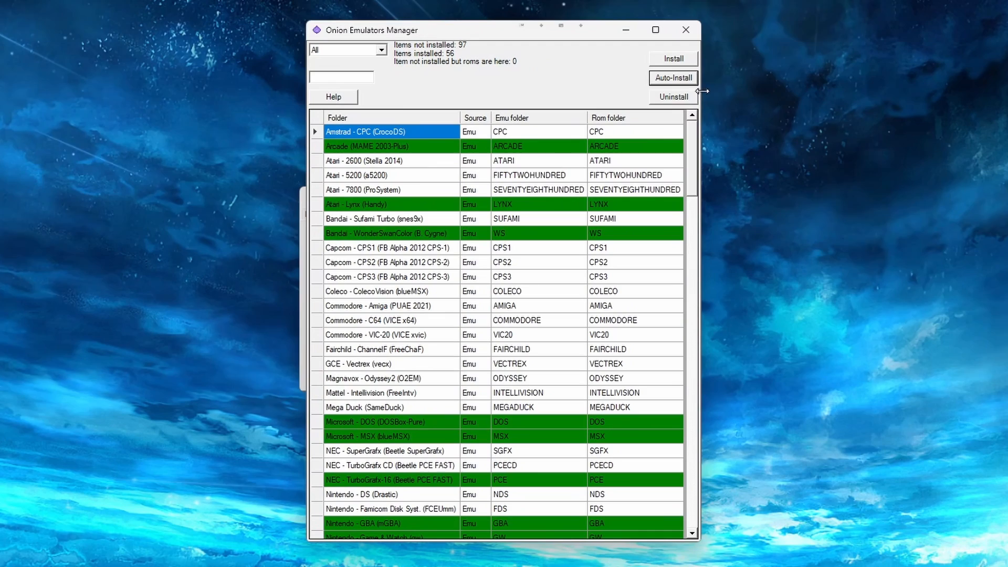
{"action": "mouse_move", "coordinate": [569, 98]}
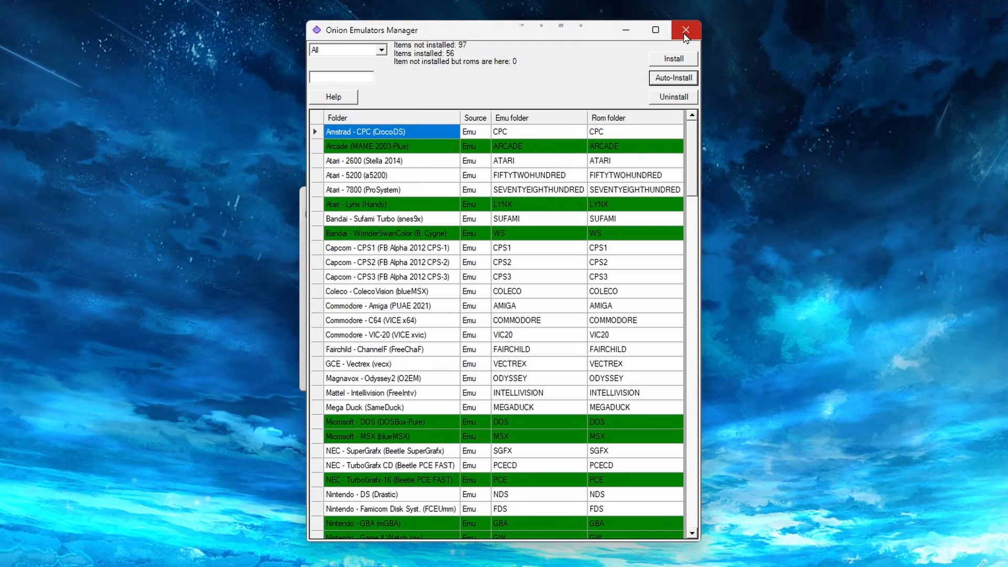
{"action": "left_click", "coordinate": [684, 29]}
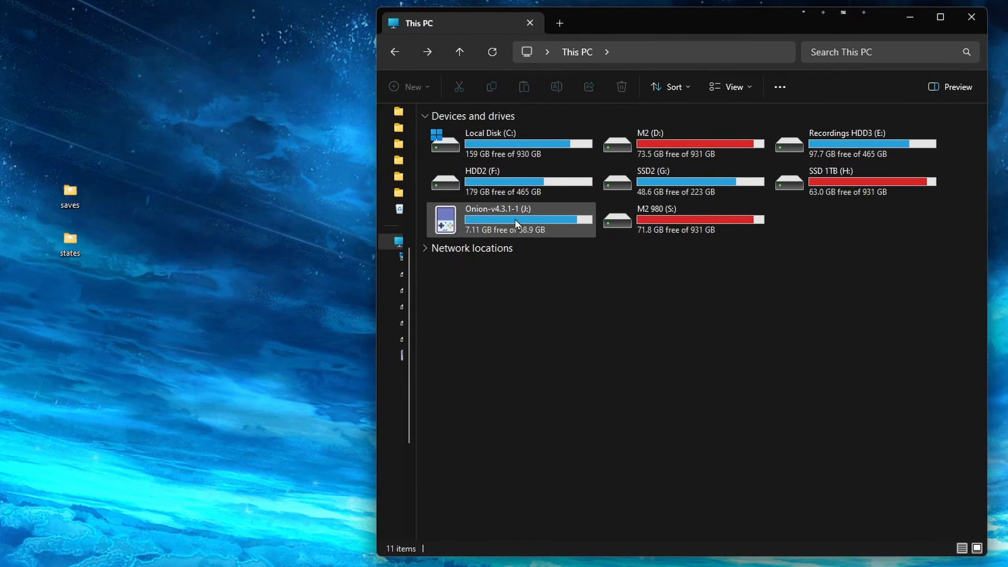
Browse into Onion-v4.3.1-1 (J:) > Saves > CurrentProfile.
{"action": "double_click", "coordinate": [508, 219]}
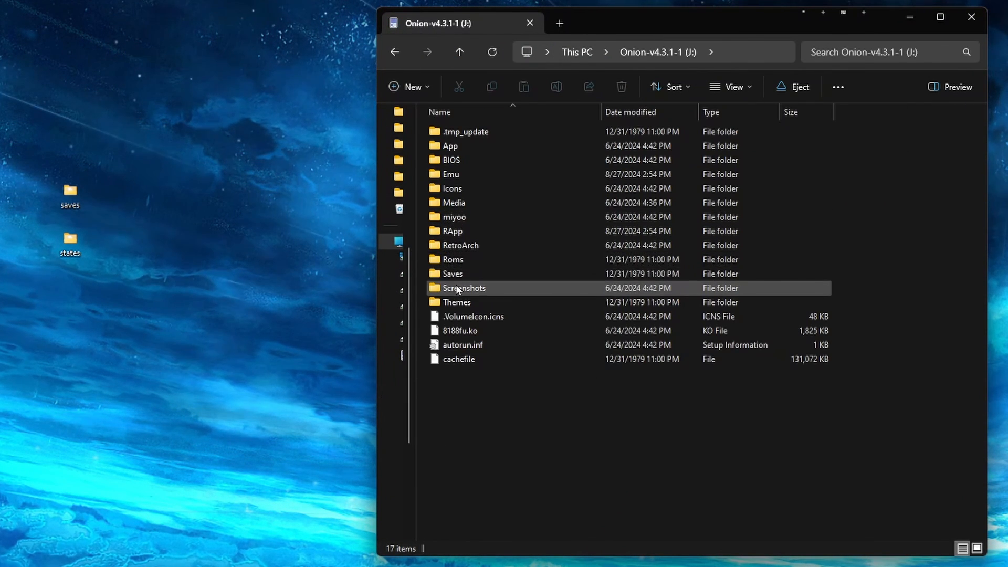
{"action": "double_click", "coordinate": [453, 273]}
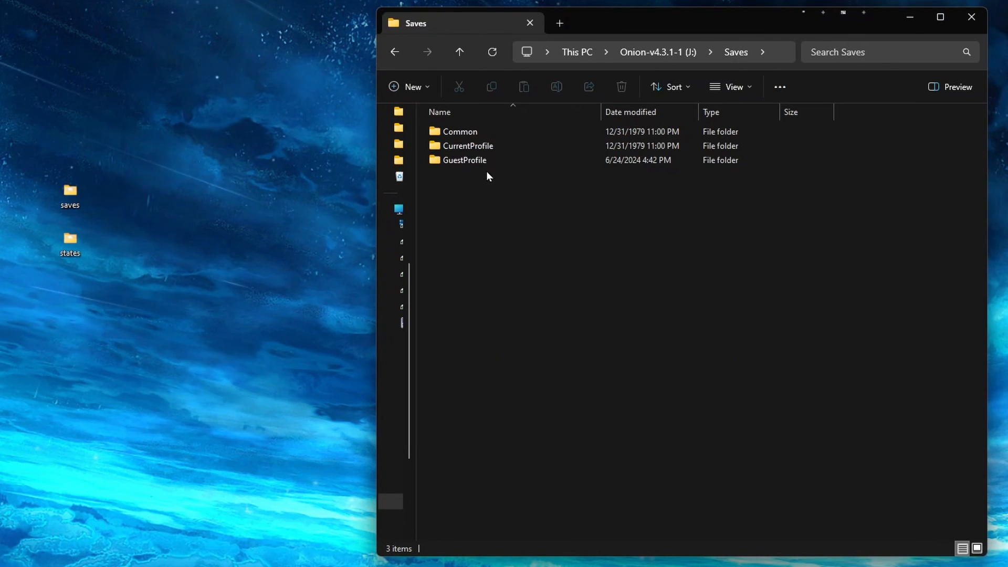
{"action": "double_click", "coordinate": [467, 145]}
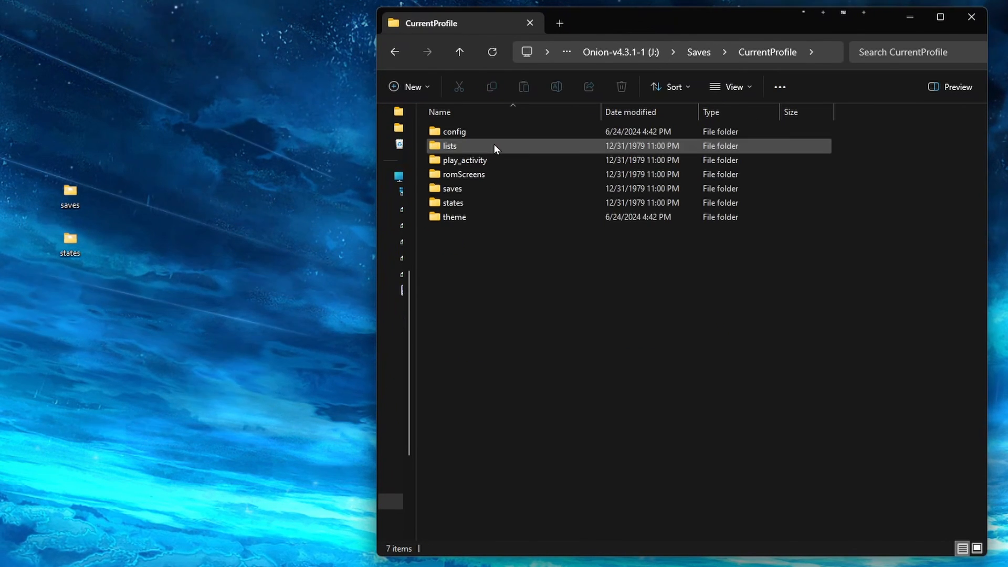
{"action": "left_click", "coordinate": [454, 217]}
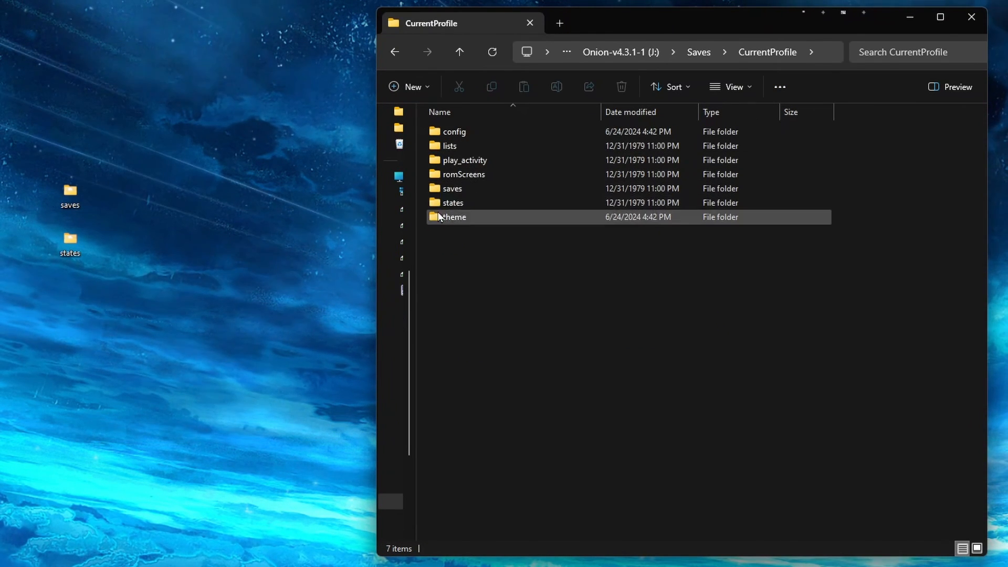